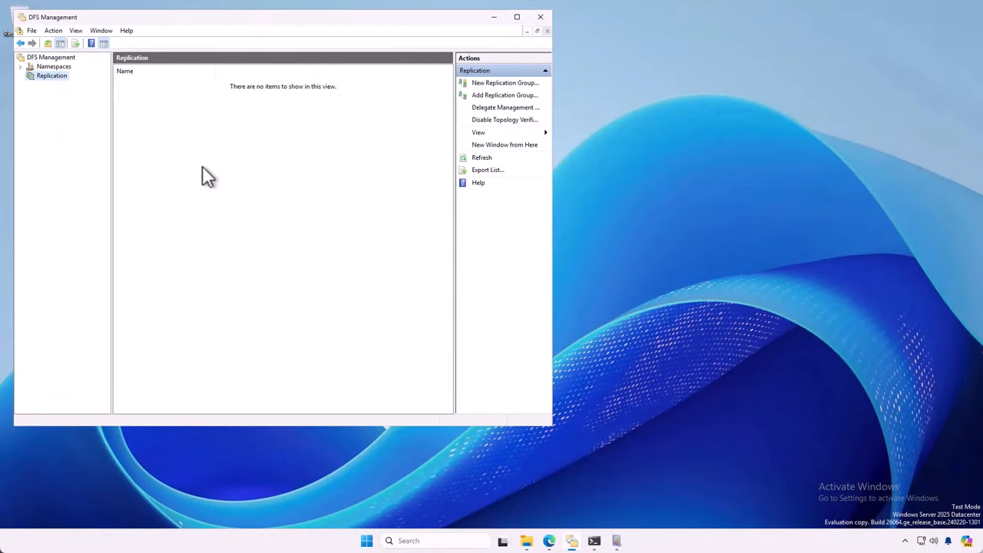
- Start a new Multipurpose replication group named rgdemo in the domain
left_click(504, 83)
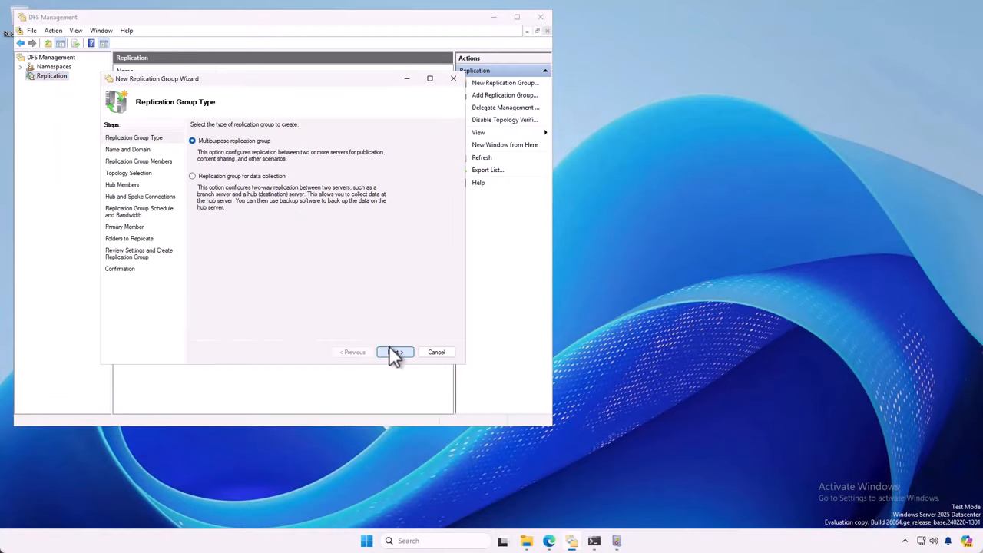
left_click(394, 352)
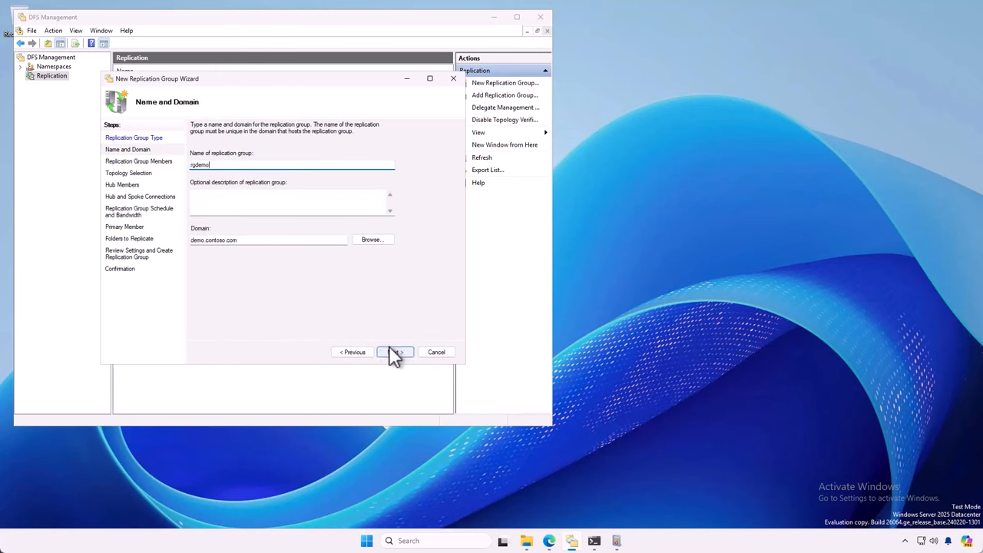
left_click(393, 352)
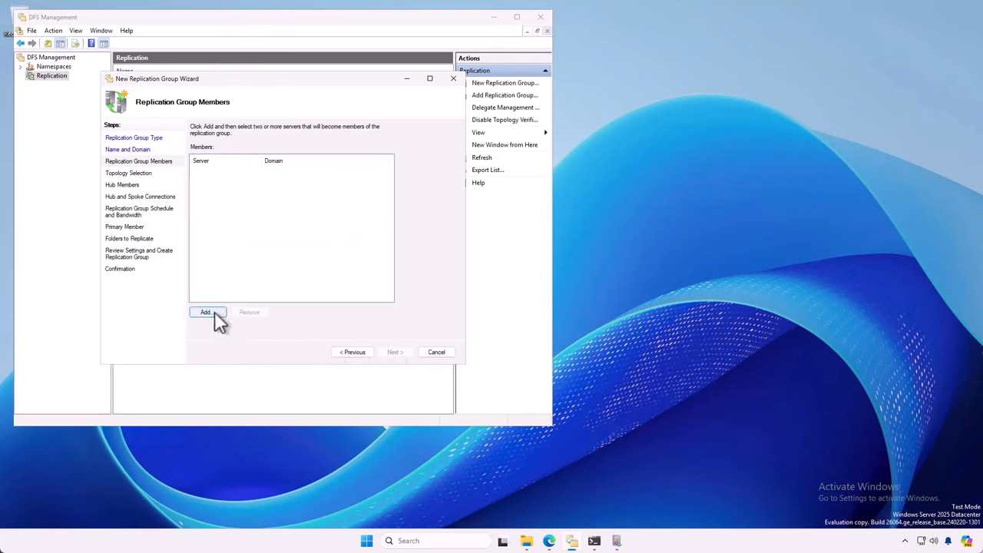
- Add the two domain servers found by search as group members
left_click(206, 312)
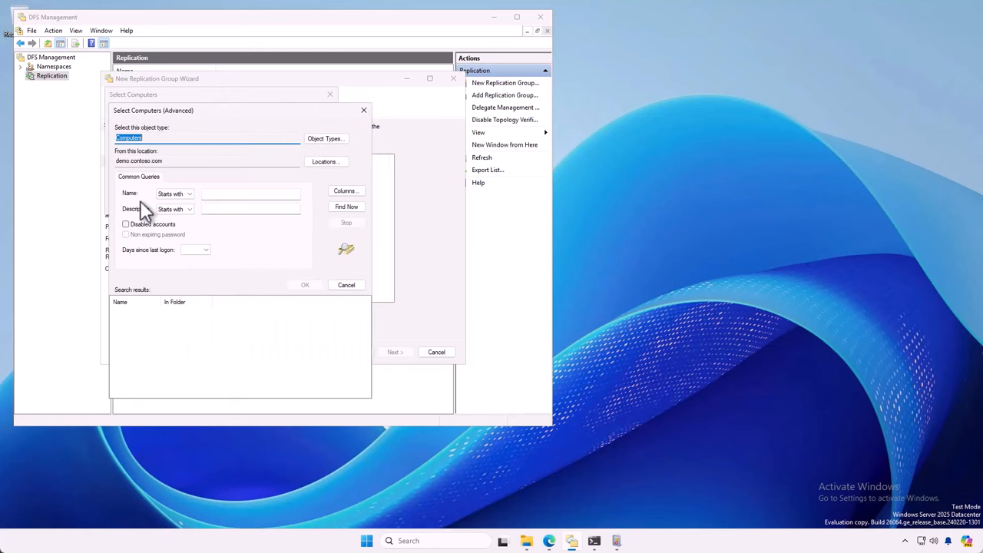
left_click(347, 205)
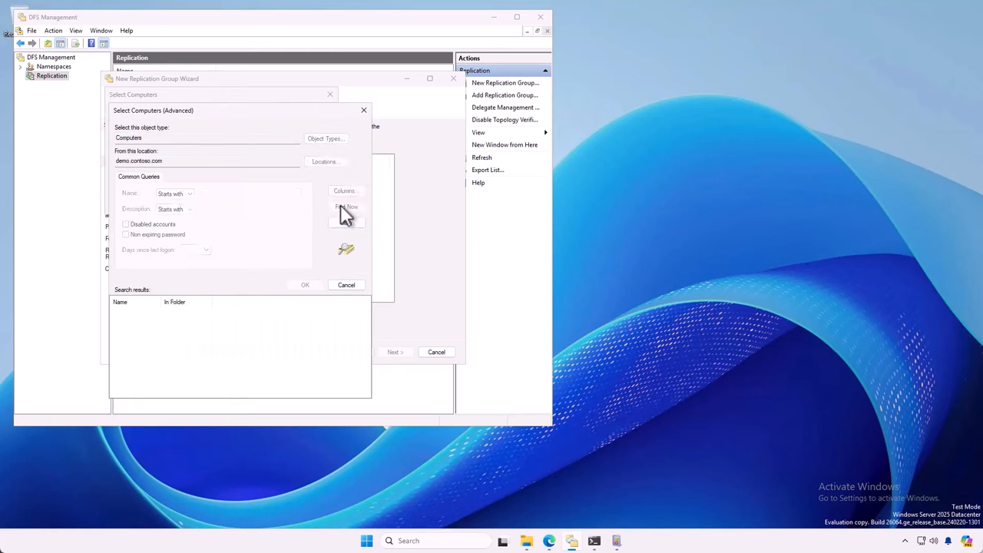
left_click(347, 205)
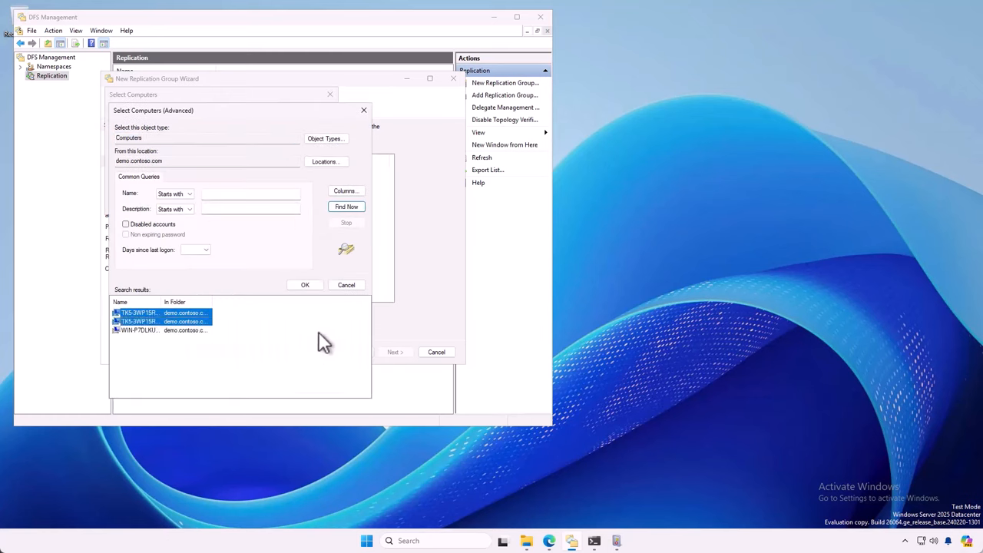
left_click(304, 284)
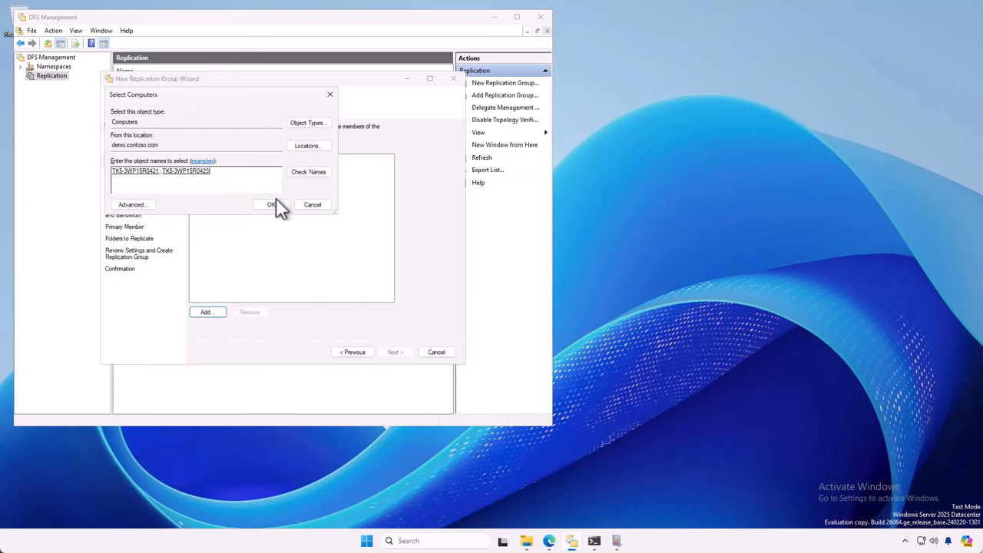
left_click(271, 204)
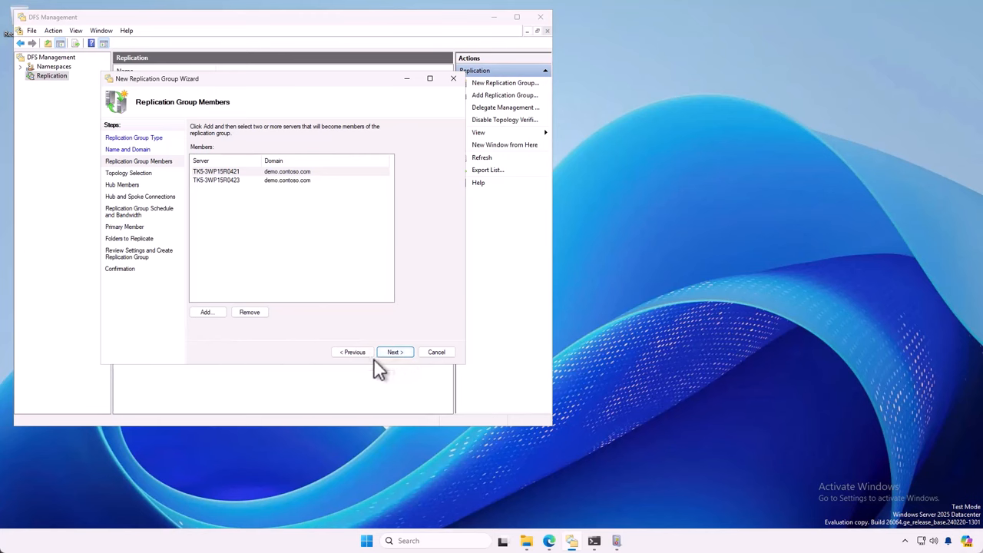
left_click(394, 352)
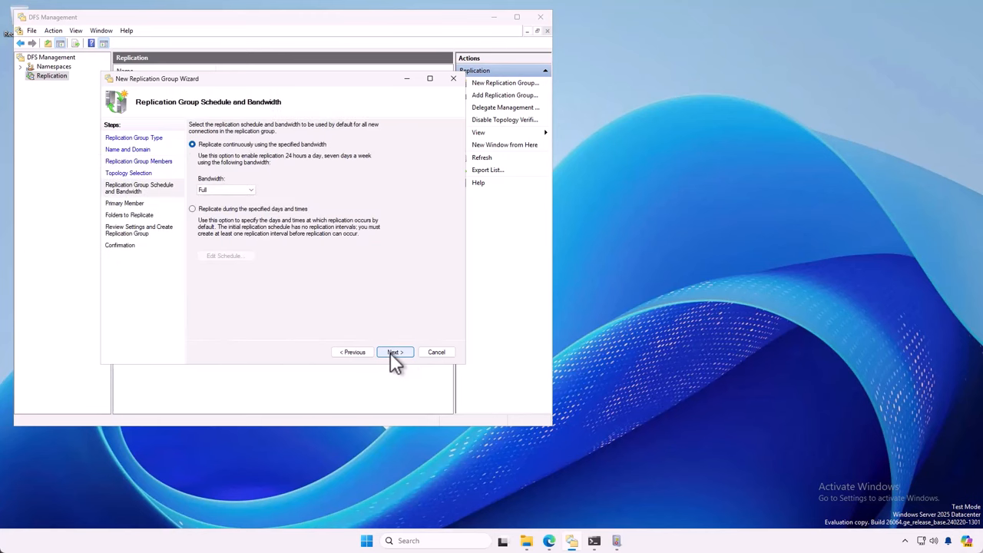
- Keep continuous full-bandwidth full-mesh replication and make the first server primary
left_click(395, 352)
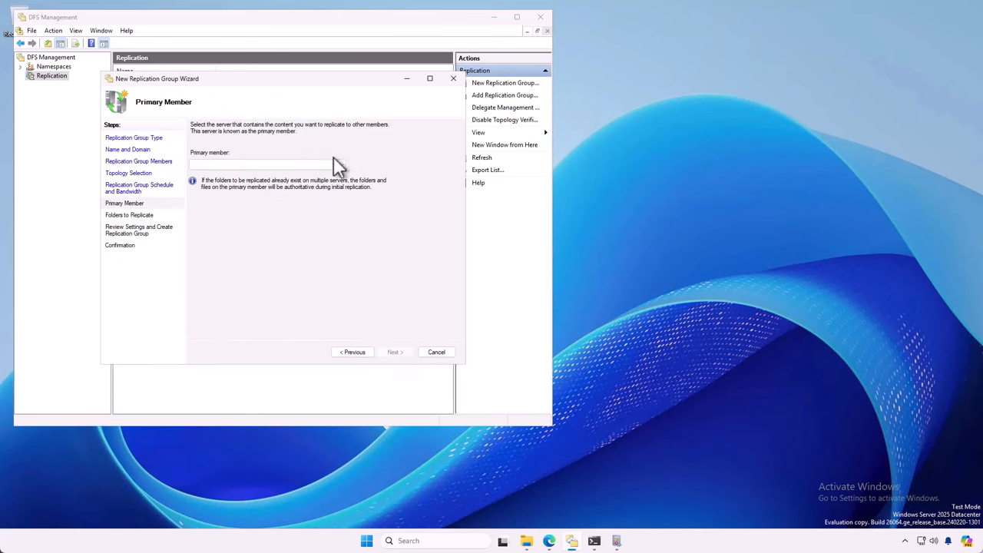
left_click(341, 164)
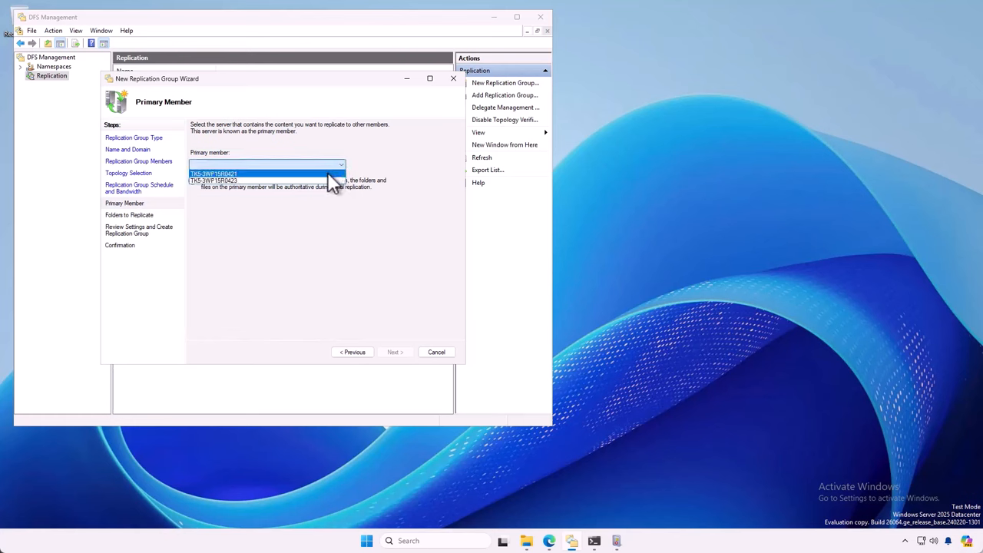
left_click(394, 352)
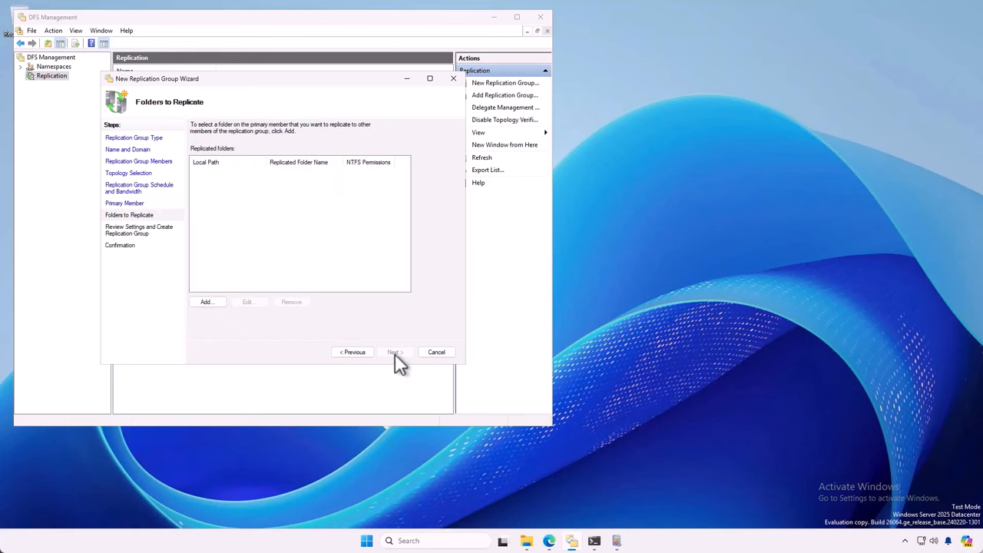
- Replicate folder E:\f1, enable it on the second member, and create the group
left_click(206, 302)
type("E:\\f1")
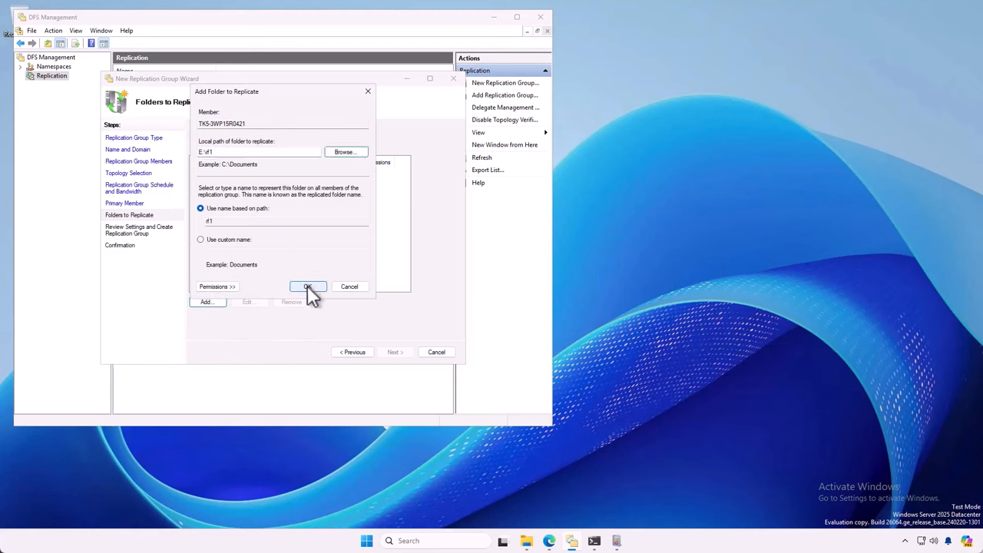
left_click(307, 287)
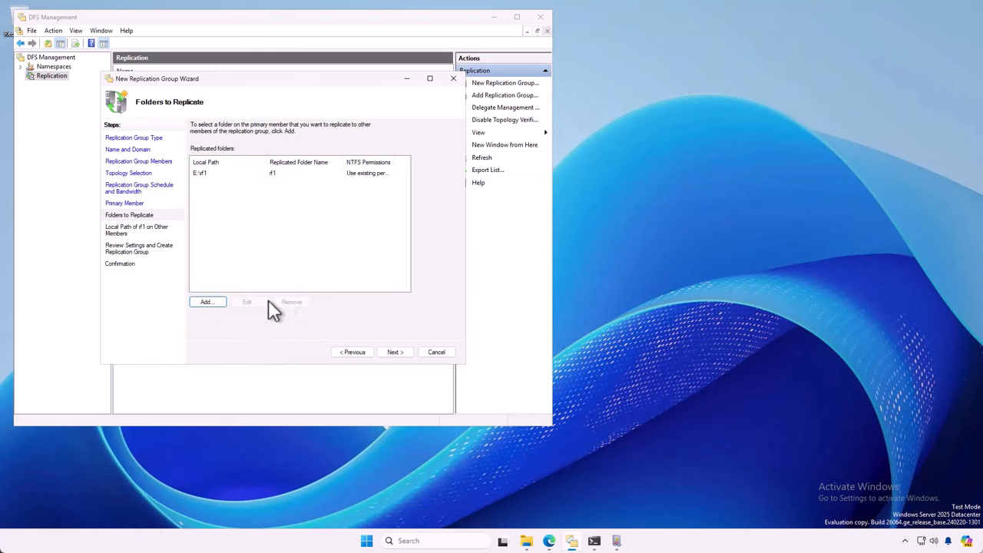
left_click(393, 352)
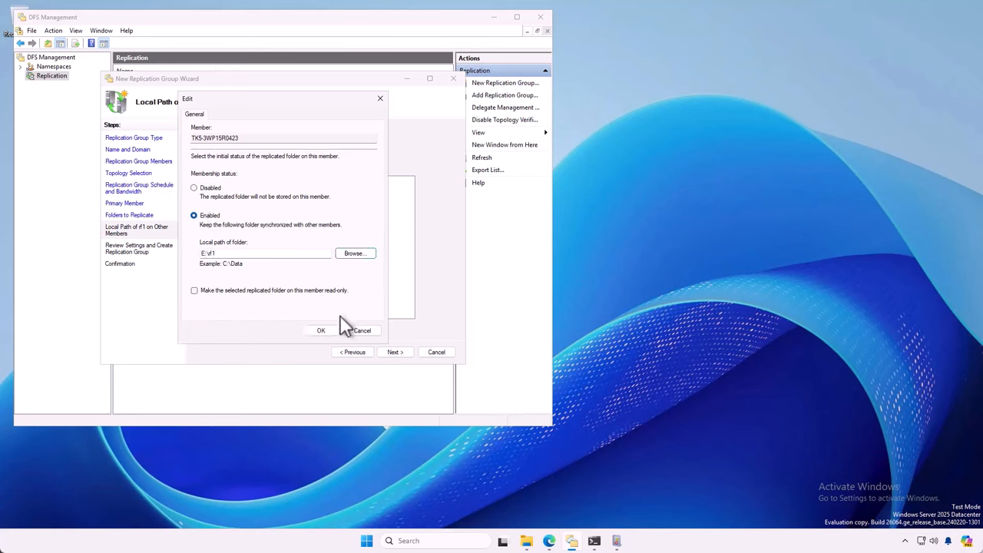
left_click(321, 330)
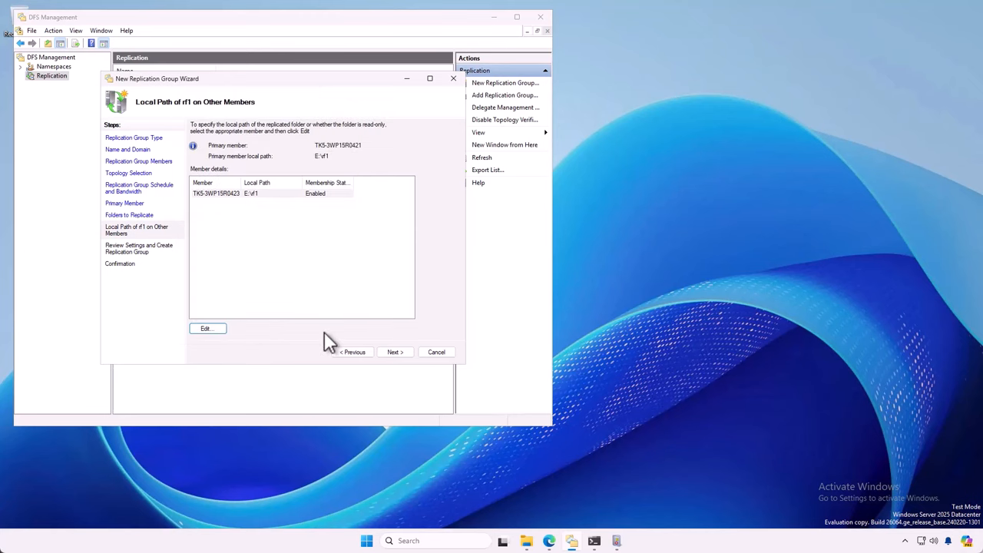
left_click(395, 352)
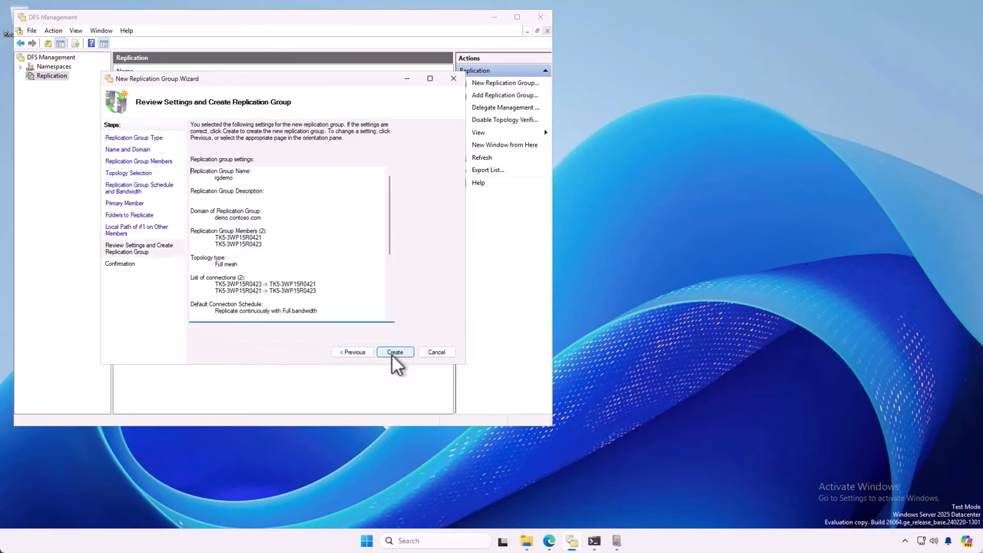
left_click(393, 352)
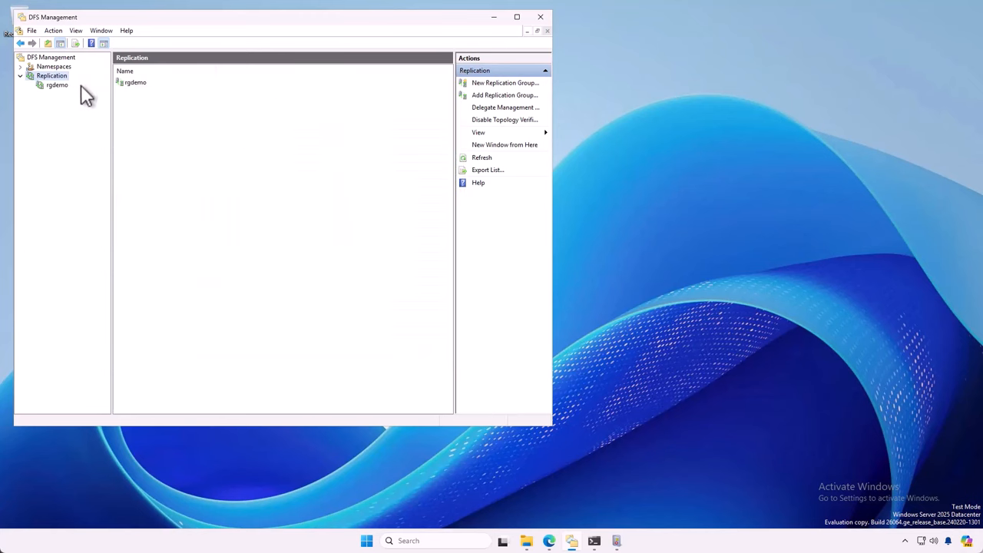
- View the rgdemo group, then return to the DFS Replication log in Event Viewer
left_click(57, 84)
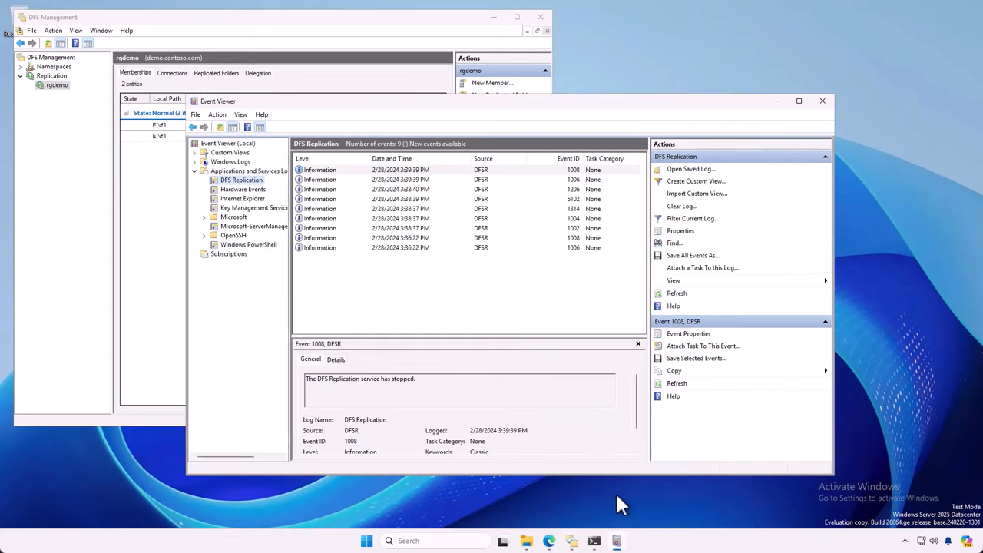
left_click(243, 188)
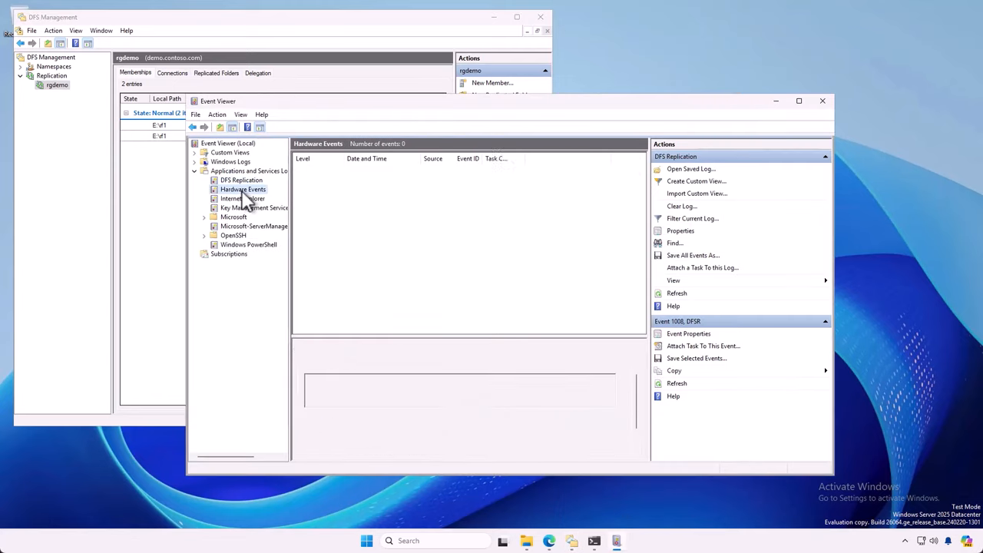
left_click(242, 180)
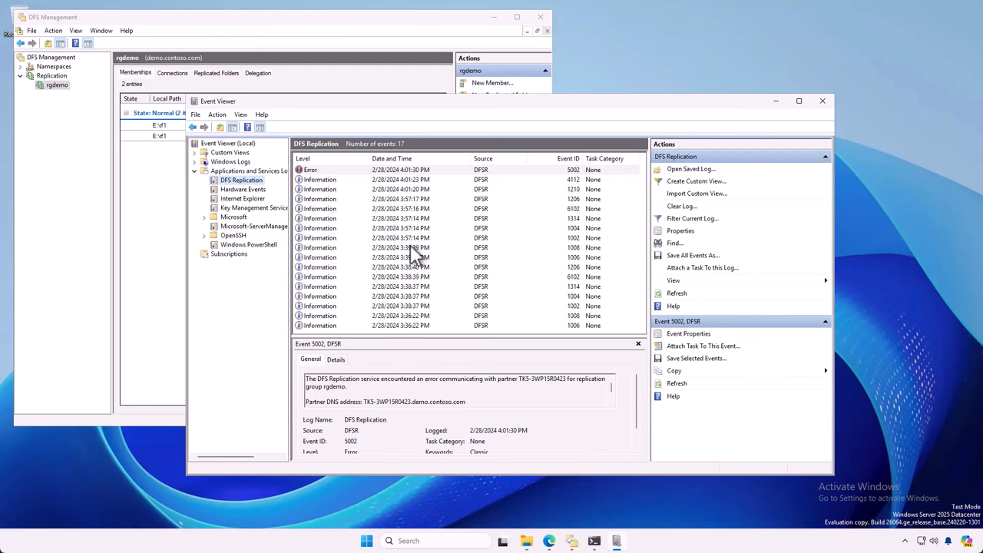
- Read two DFS Replication event details and refresh the log for new events
left_click(407, 247)
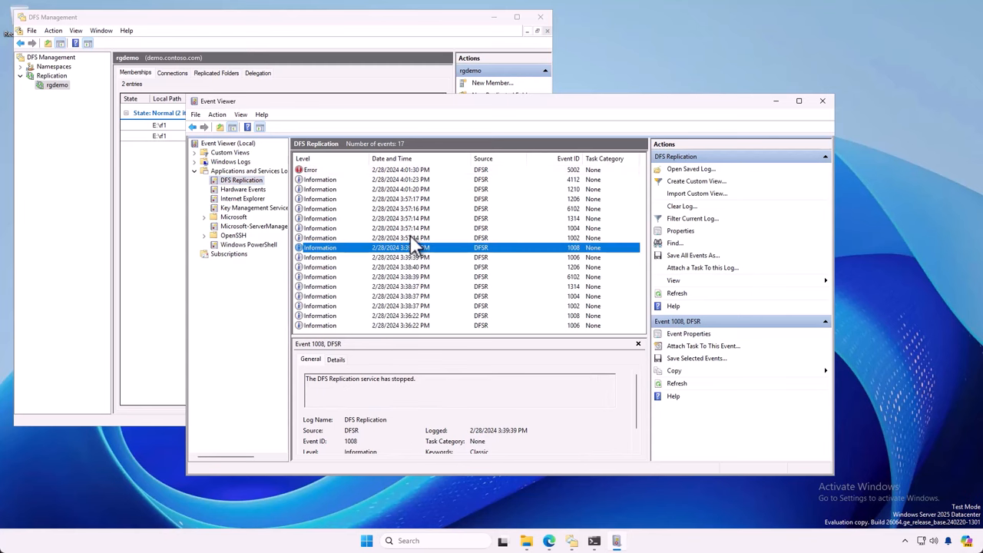
left_click(399, 189)
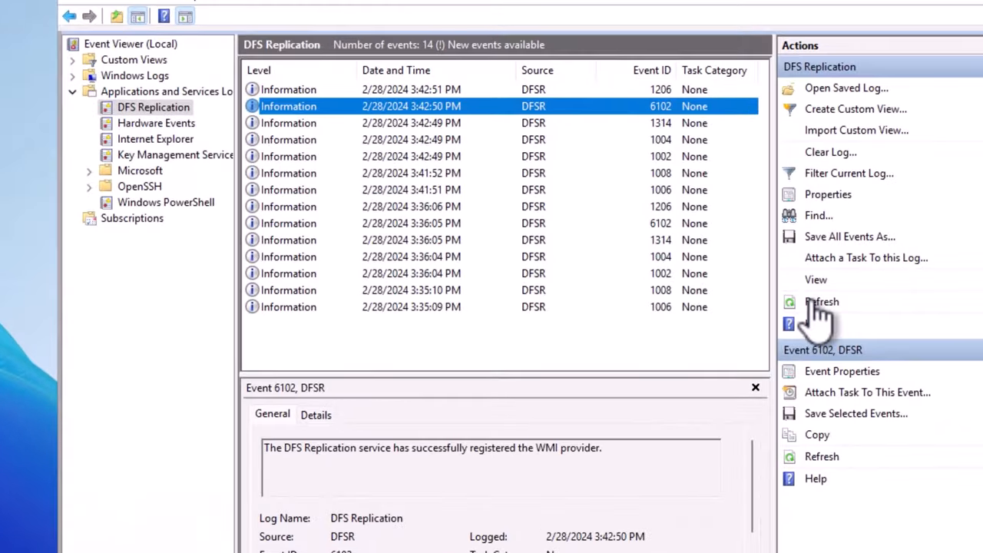
left_click(822, 301)
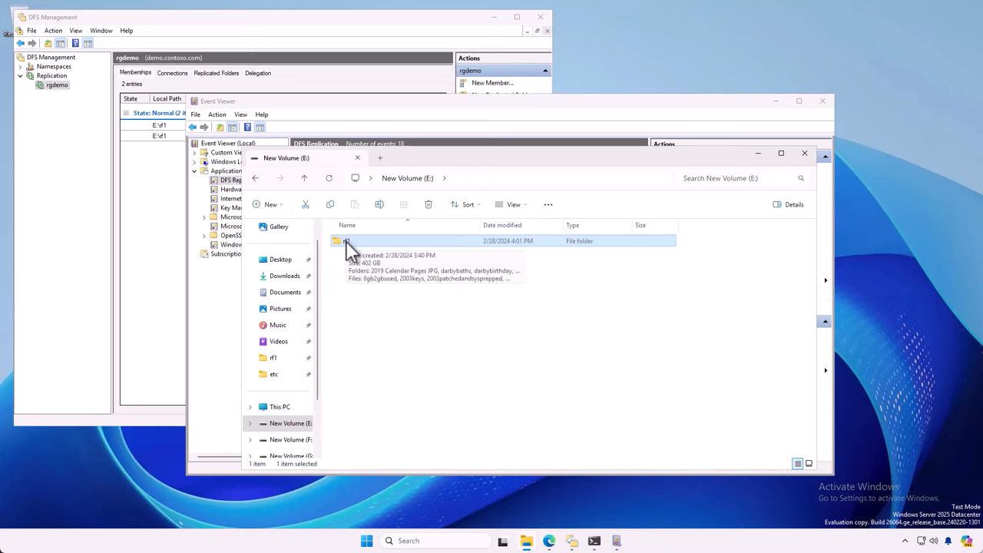
- View rf1's properties showing 402 GB and its file counts, then close them
right_click(345, 240)
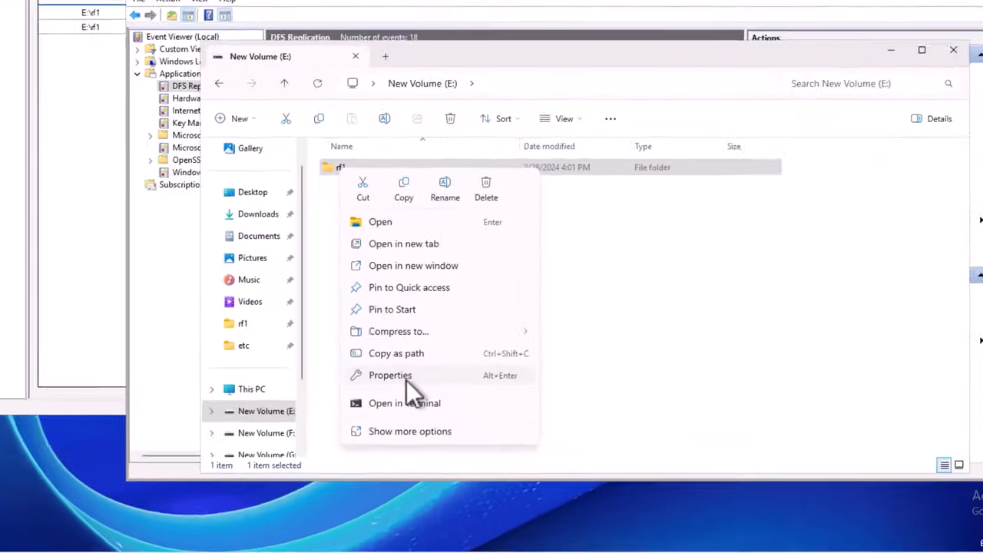
left_click(390, 375)
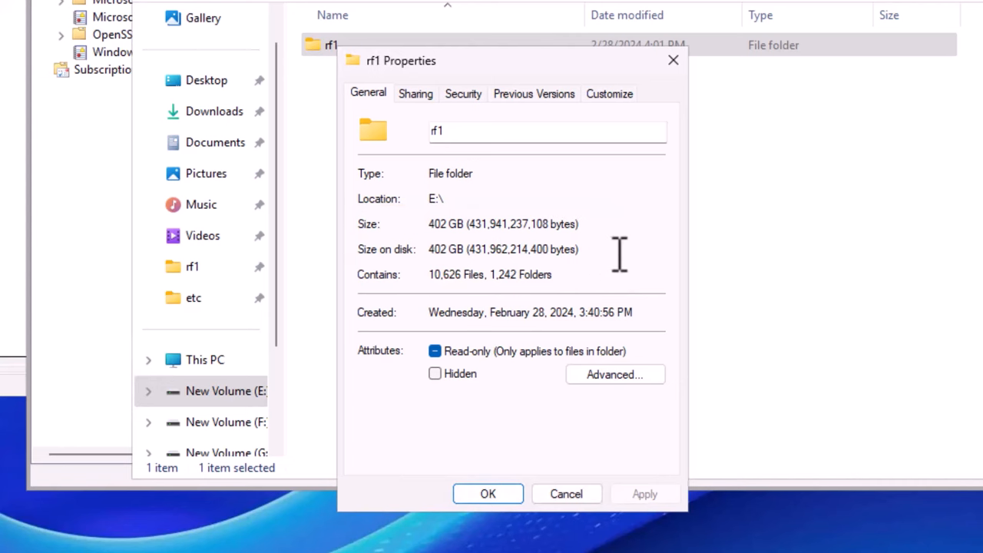
mouse_move(469, 315)
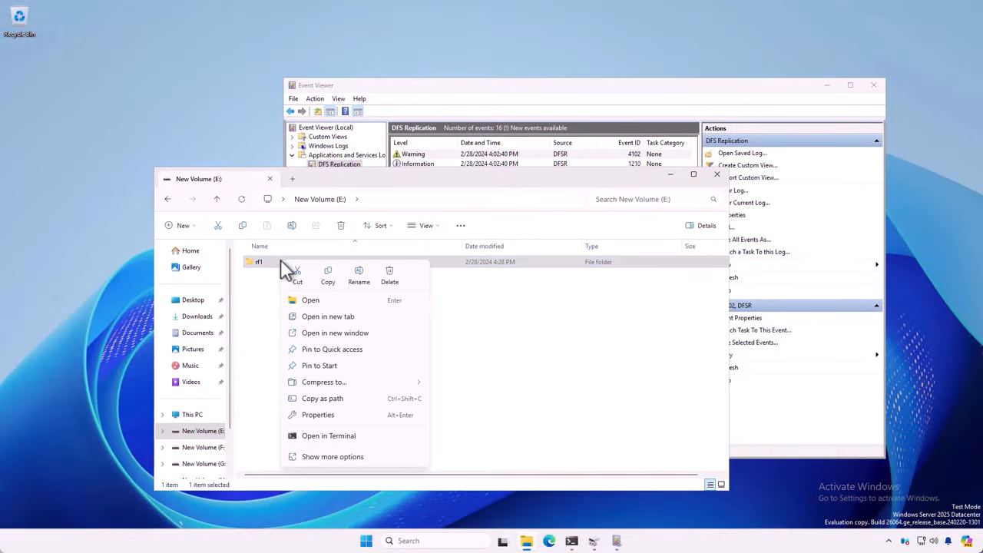
left_click(318, 414)
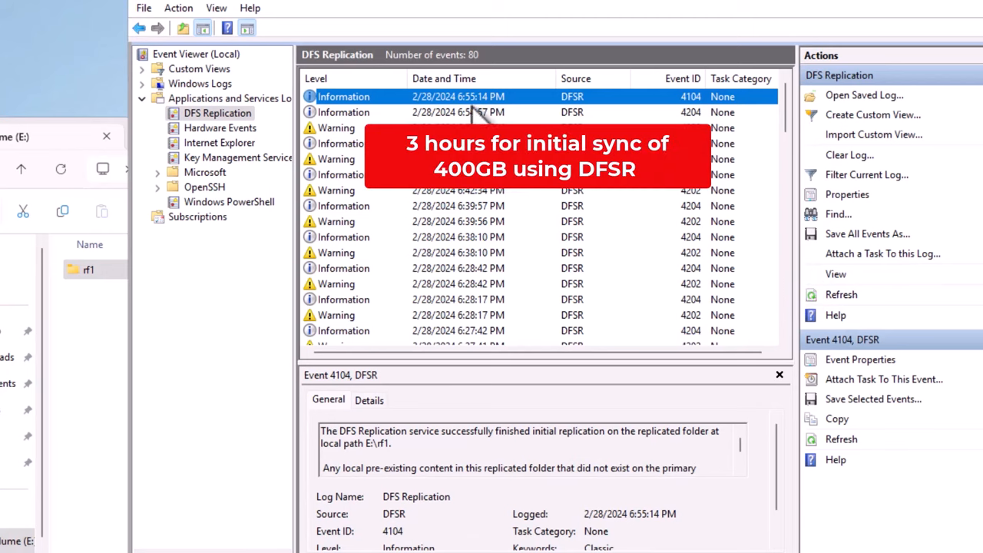
mouse_move(541, 95)
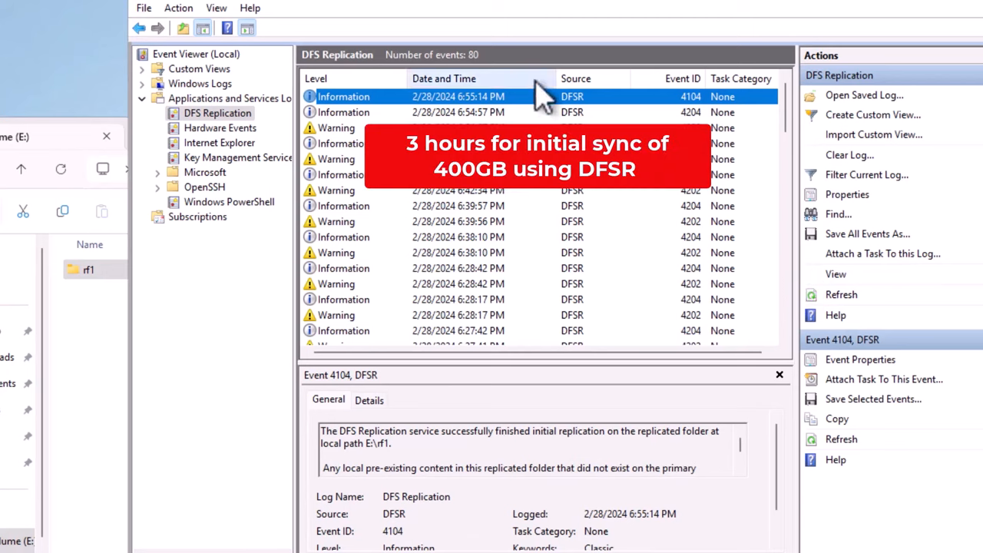
mouse_move(546, 110)
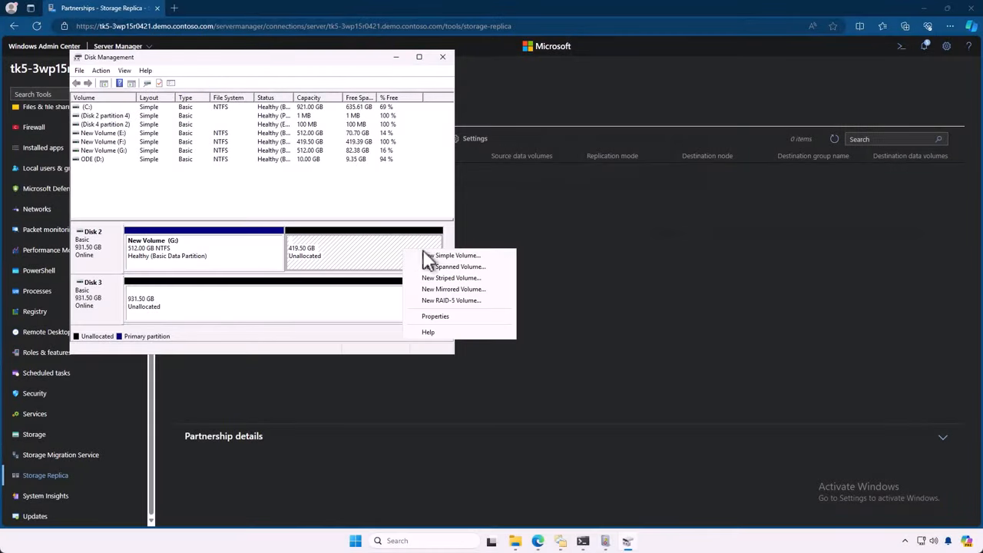
- Create a full-size simple volume on Disk 2 with letter H, left unformatted
left_click(457, 255)
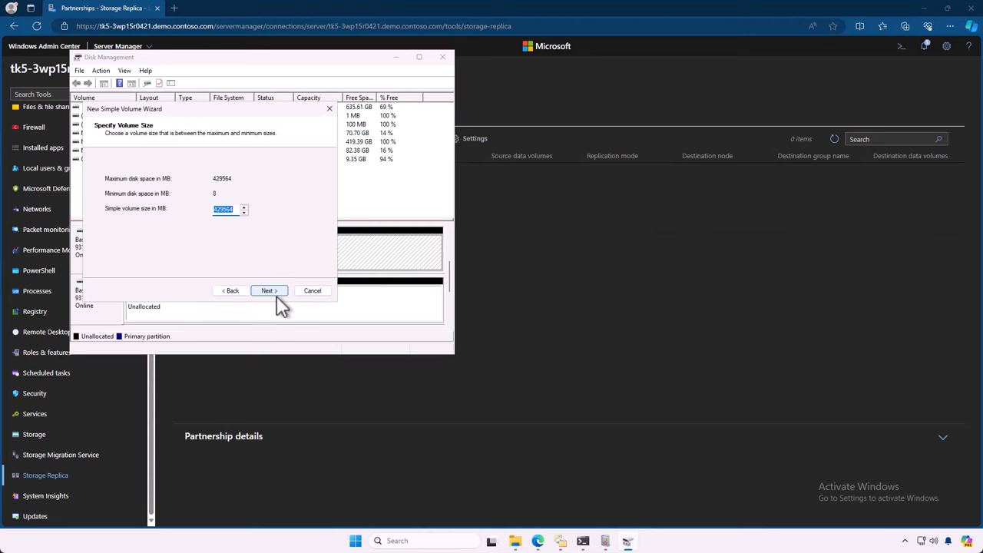
left_click(267, 290)
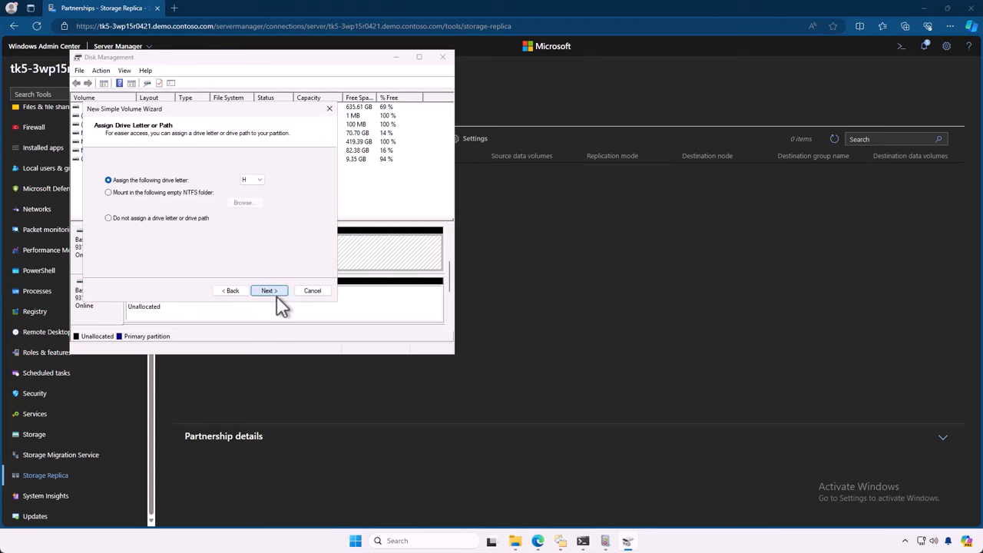
left_click(268, 290)
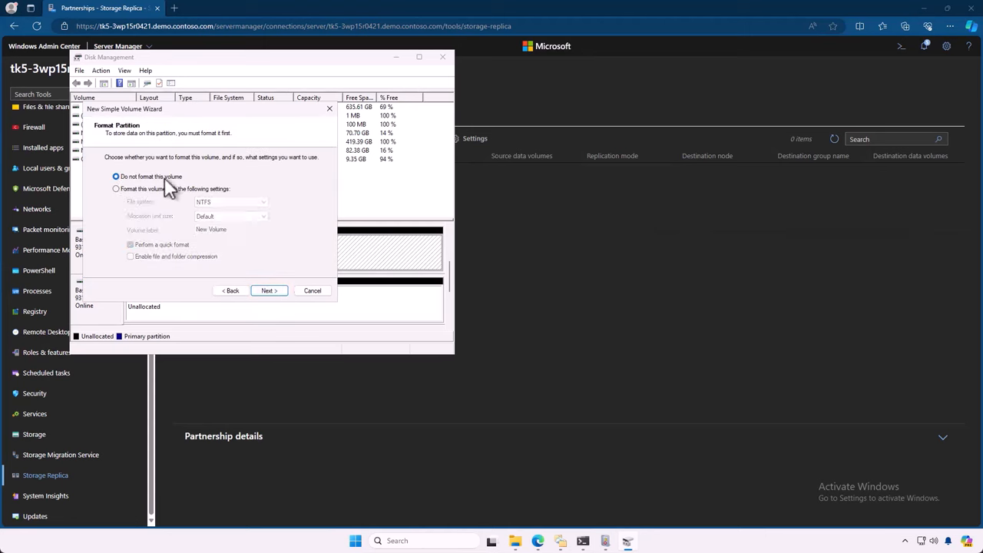
left_click(268, 290)
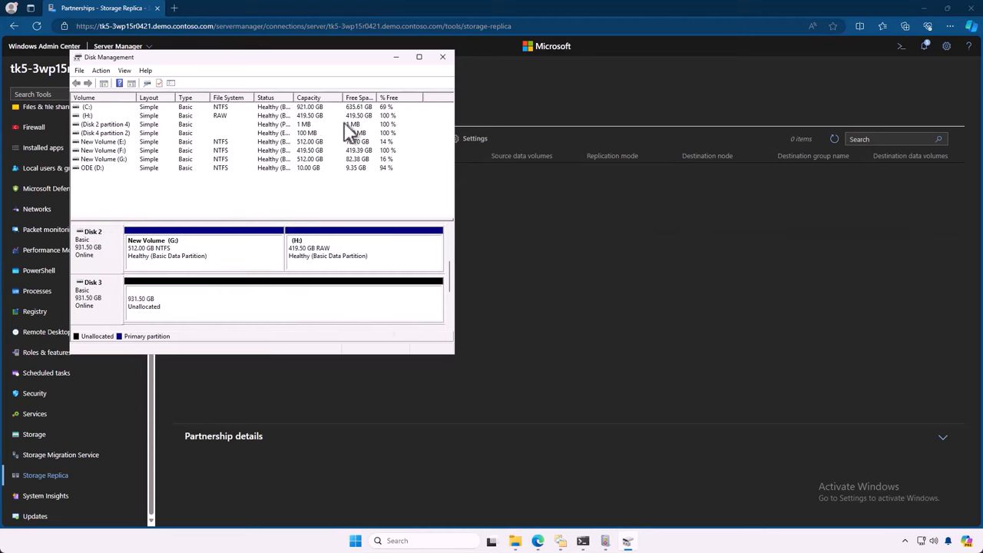
- Begin a partnership with an existing server using enhanced log, group rawdemo, source volume G:
left_click(442, 57)
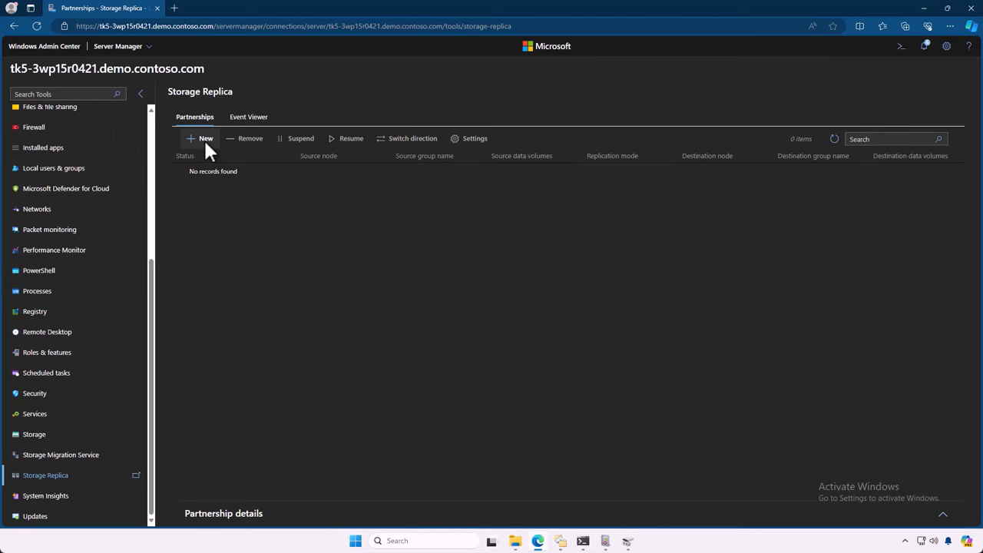
left_click(200, 139)
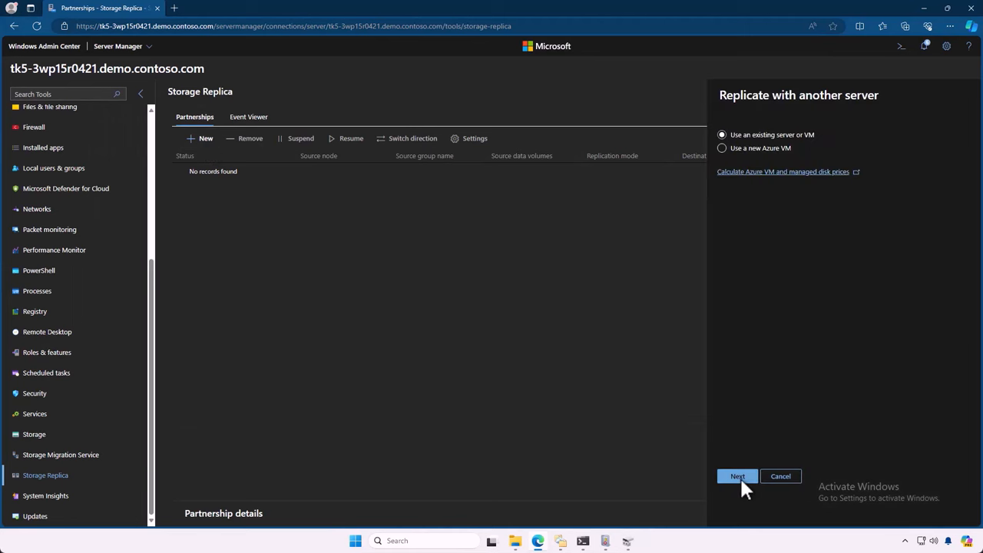
left_click(738, 476)
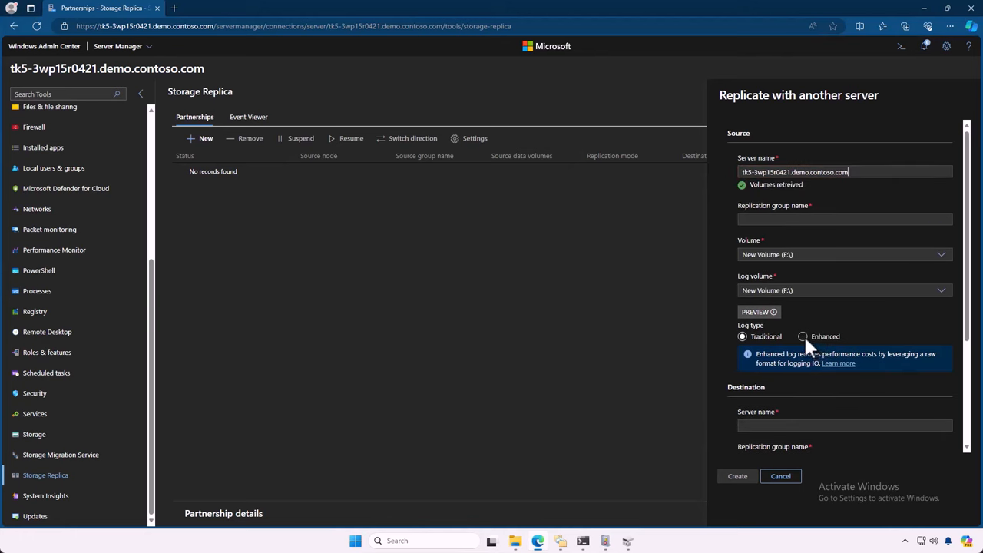
left_click(802, 337)
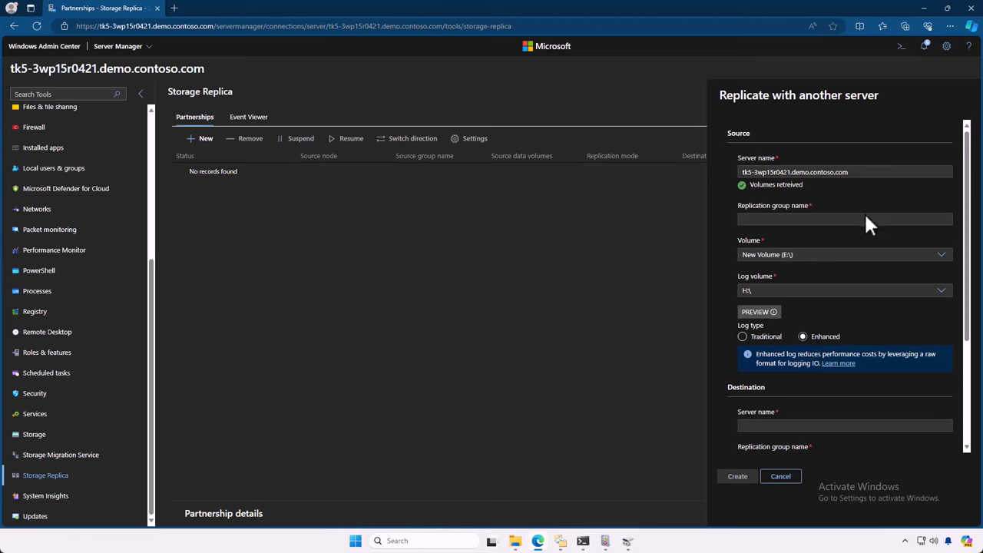
type("rawdemo")
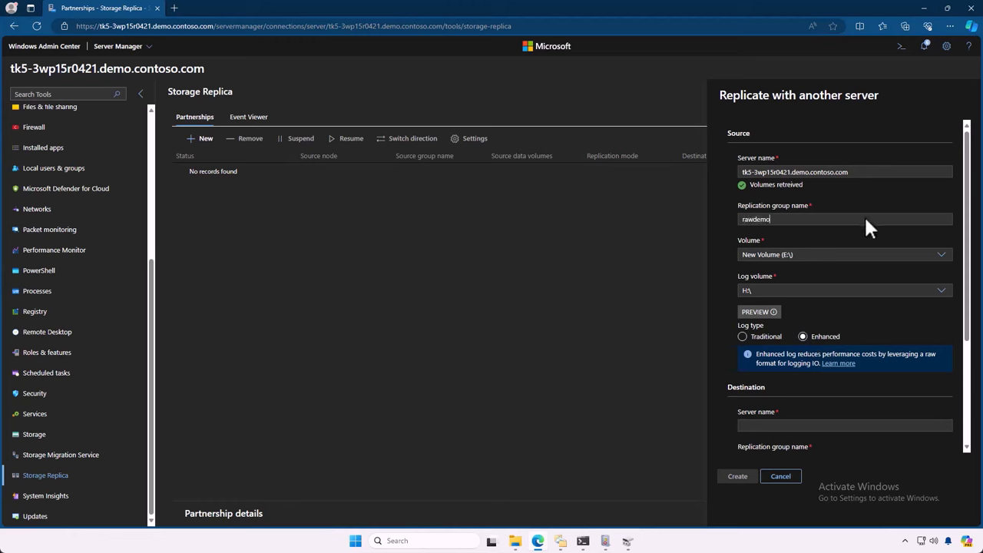
left_click(844, 255)
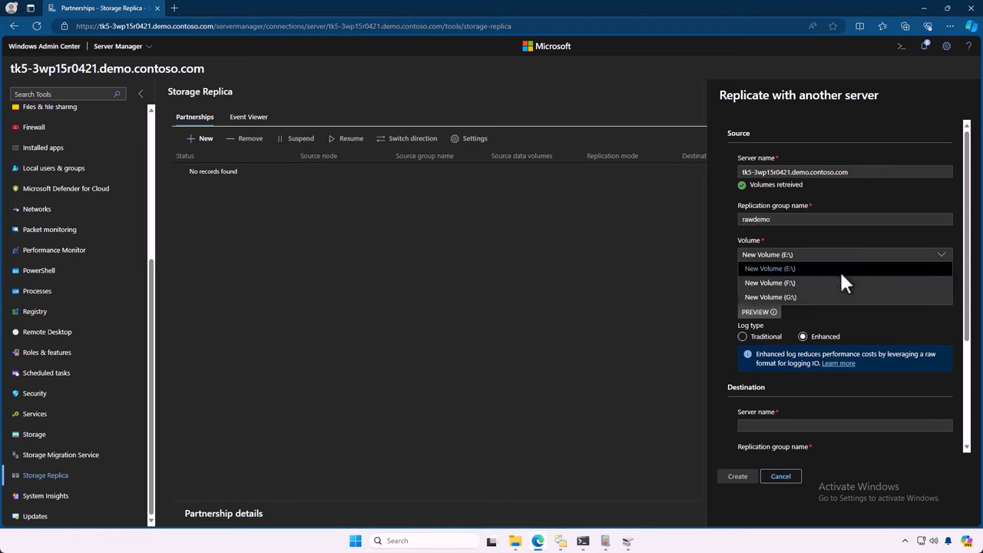
left_click(771, 297)
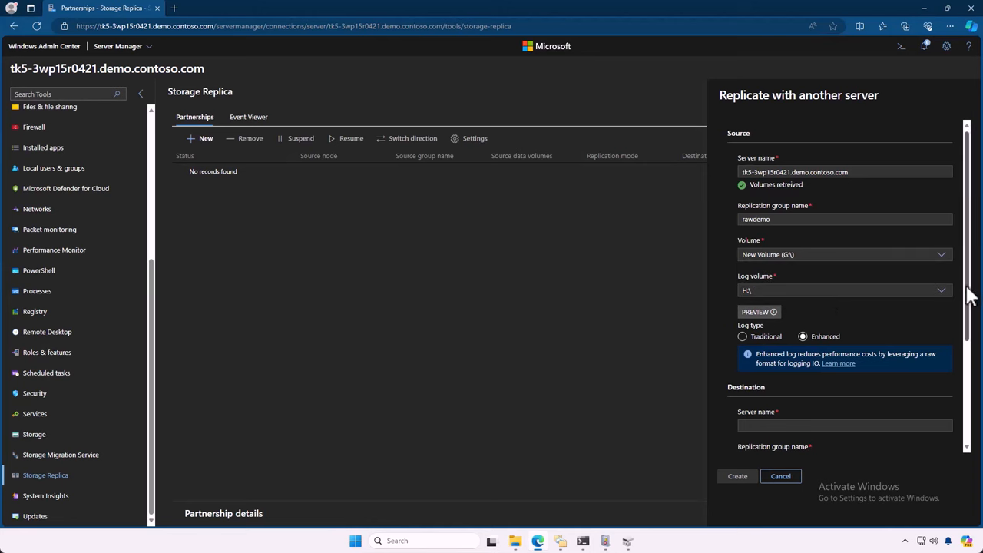
- Set destination tk5-3wp15r0423.demo.contoso.com, group rawdemo, its log volume, and create the partnership
scroll("down", 3)
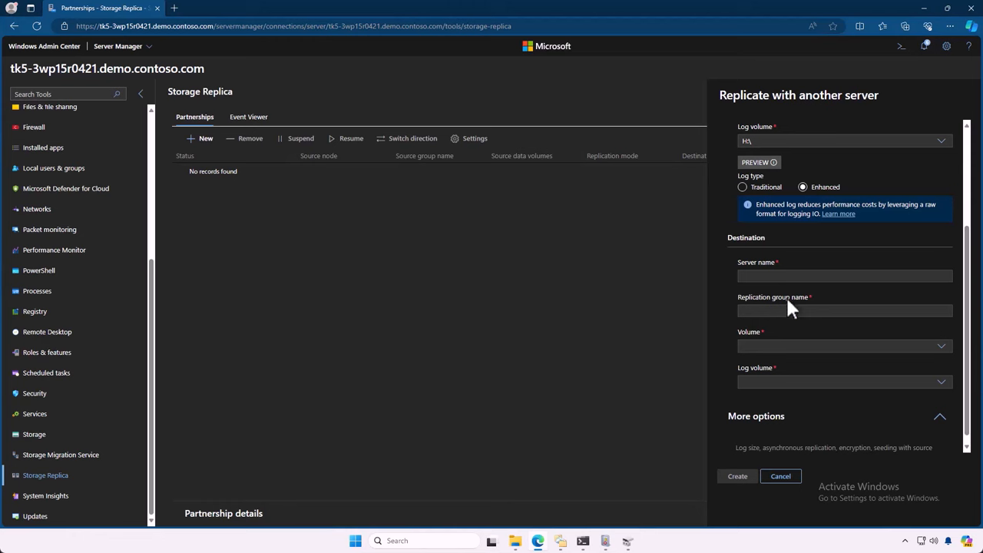
type("tk5-3wp15r0423.demo.contoso.com")
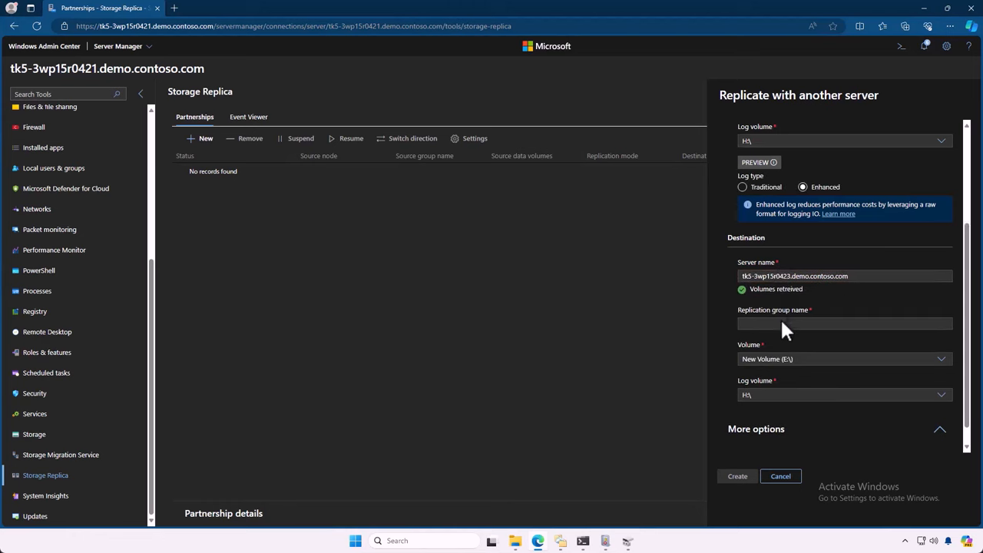
type("rawdemo")
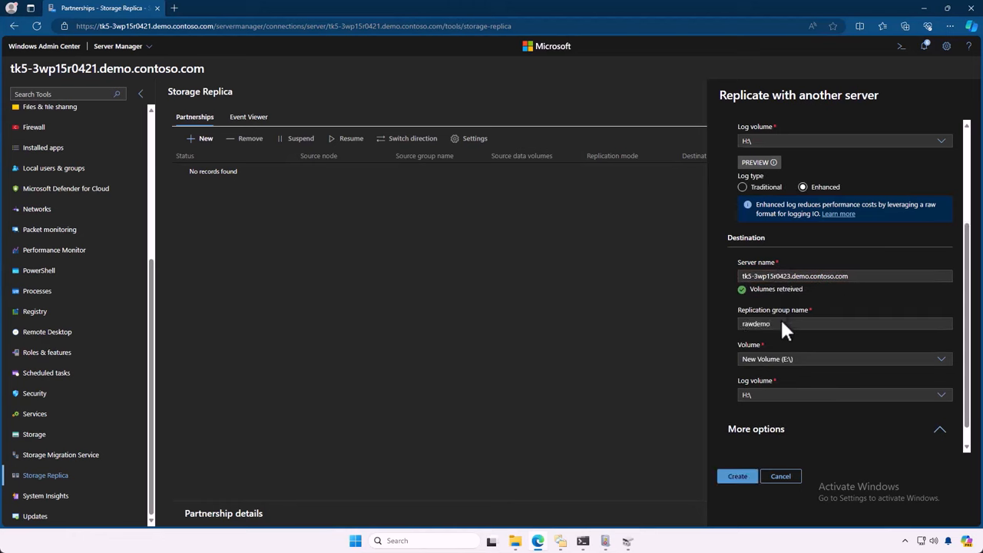
left_click(844, 359)
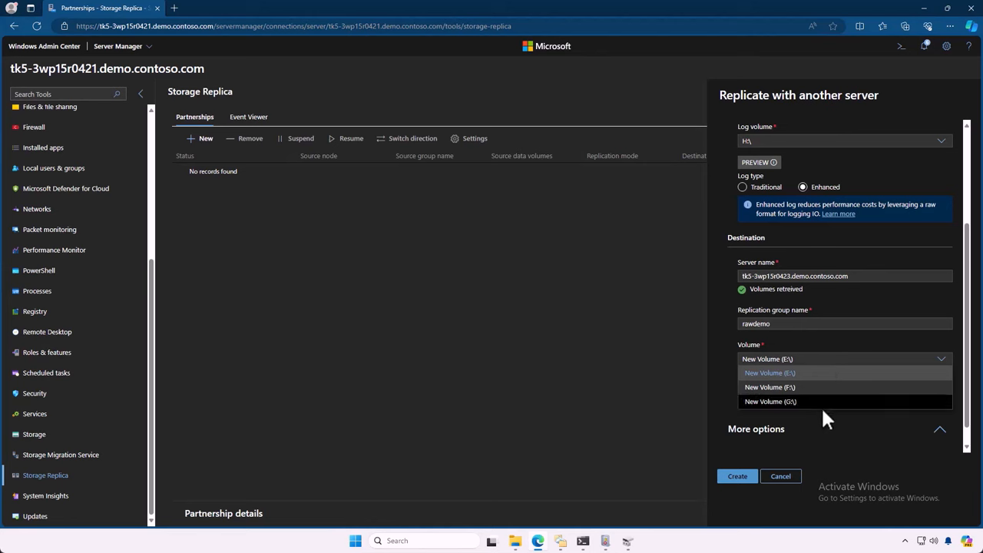
left_click(771, 401)
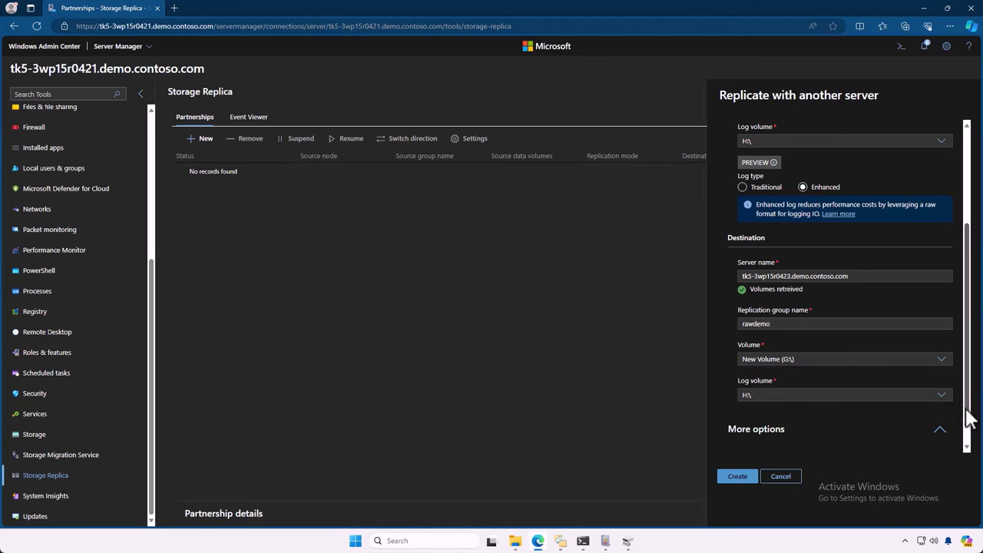
scroll("down", 3)
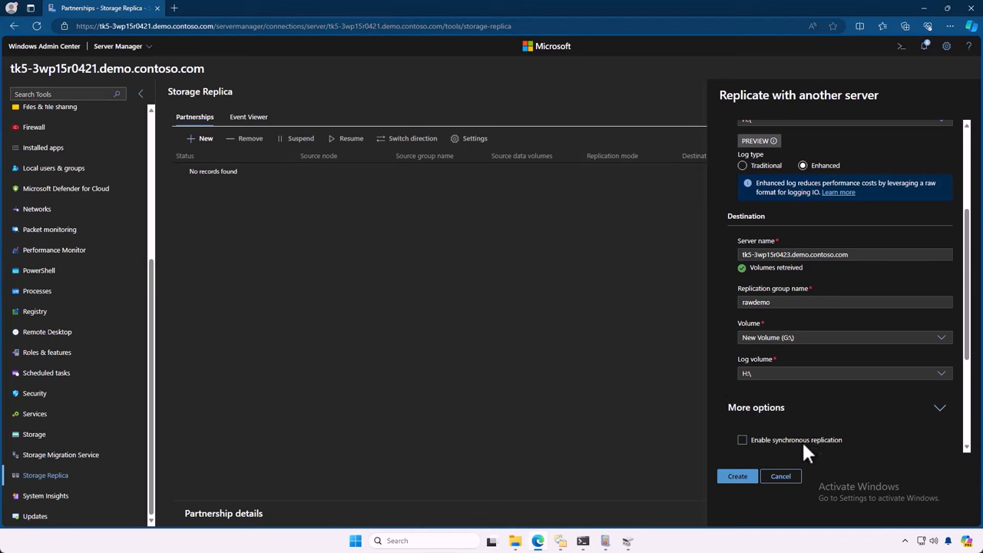
left_click(736, 477)
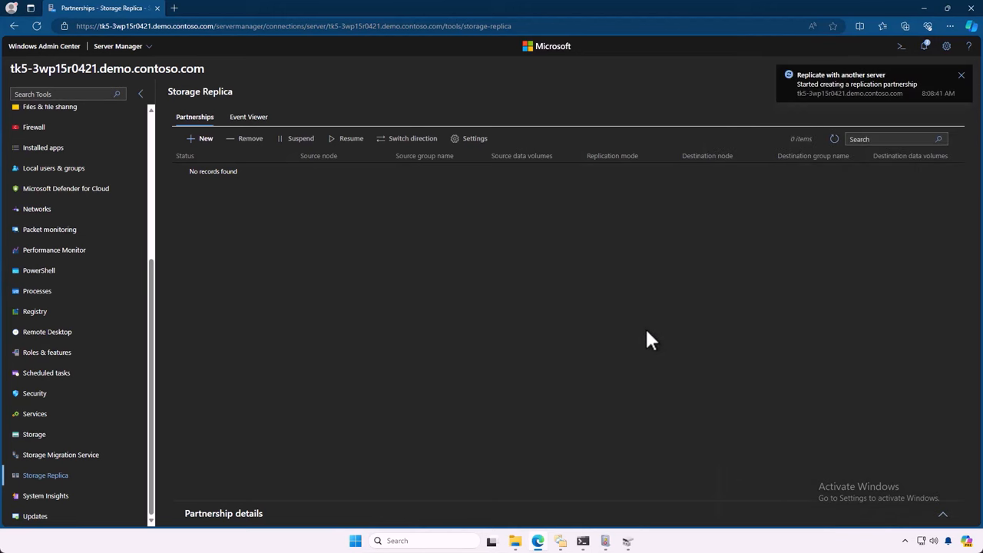
- Confirm rawdemo is replicating, then expand the StorageReplica event log channels
left_click(961, 73)
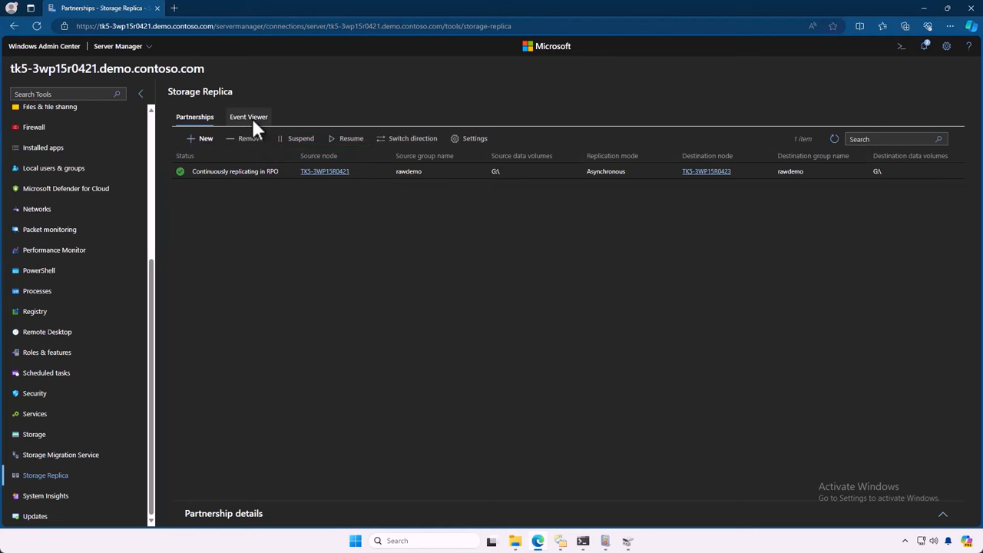
left_click(249, 117)
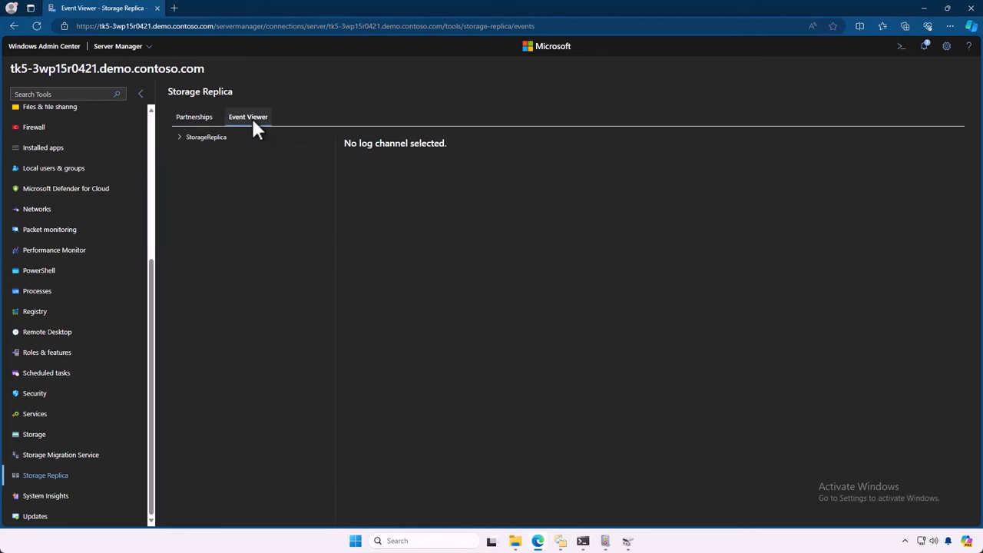
left_click(178, 137)
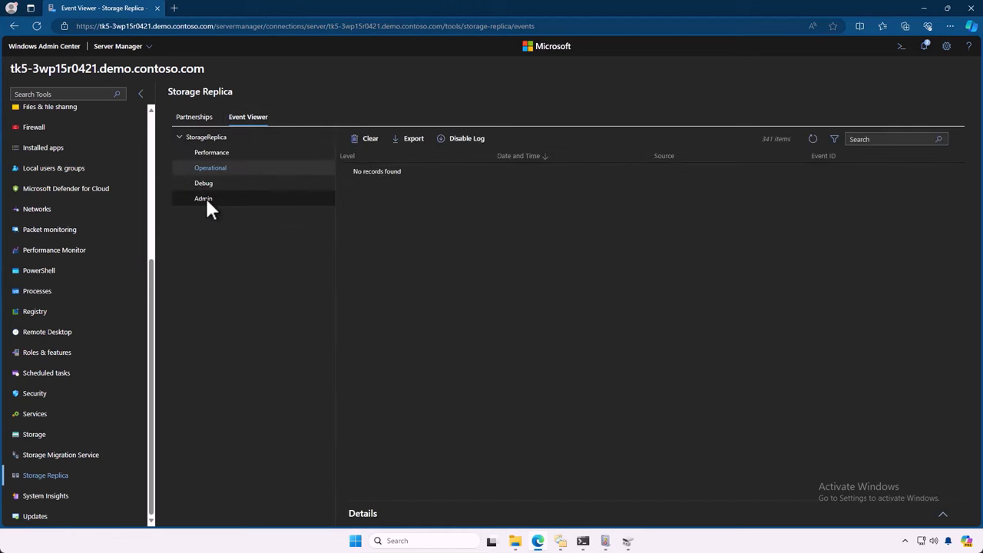
left_click(203, 198)
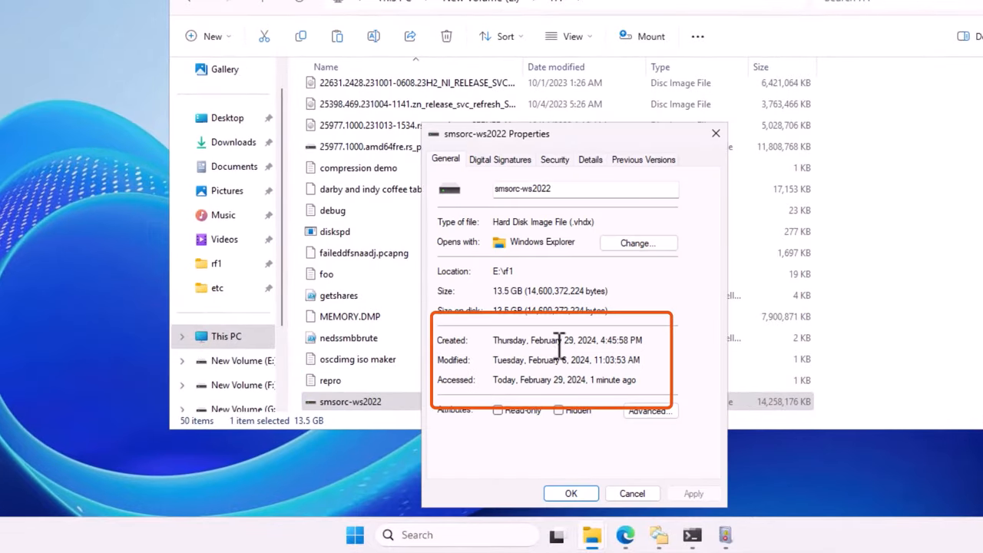
mouse_move(642, 341)
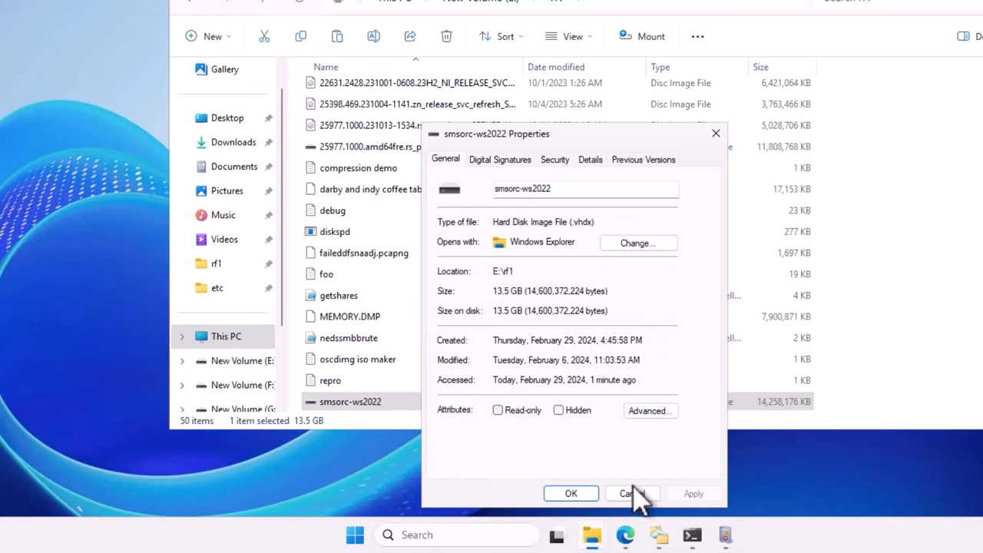
- Dismiss the smsorc-ws2022.vhdx properties with Cancel
left_click(633, 494)
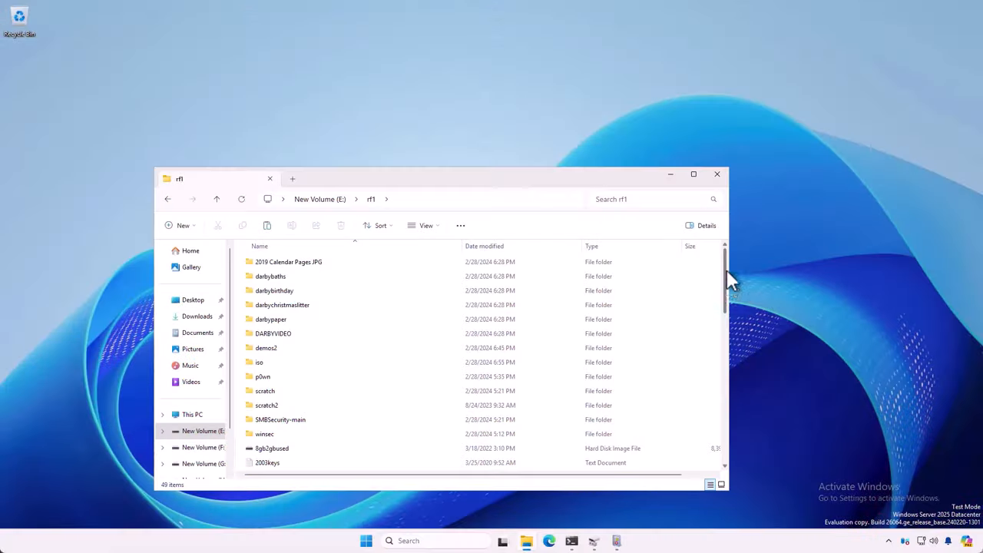
scroll("down", 3)
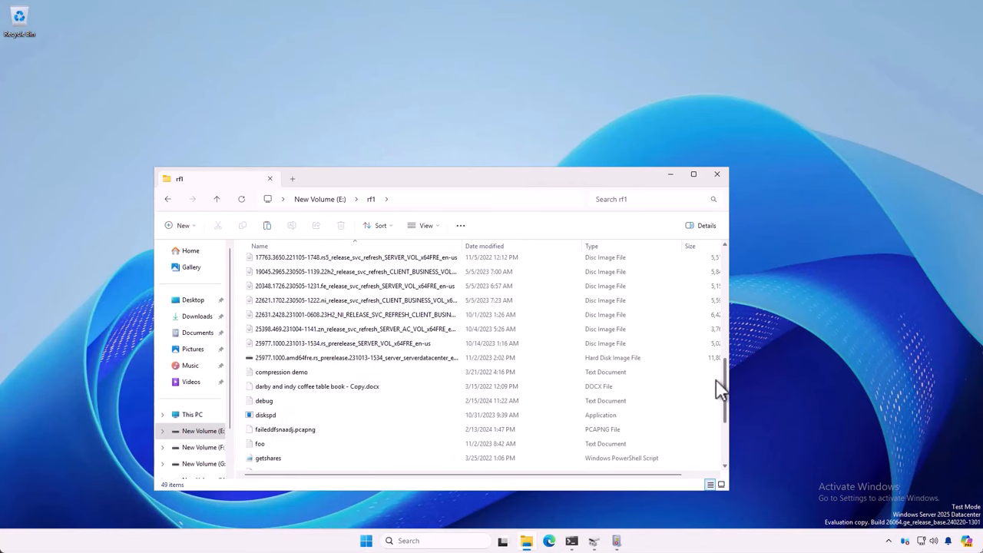
scroll("down", 3)
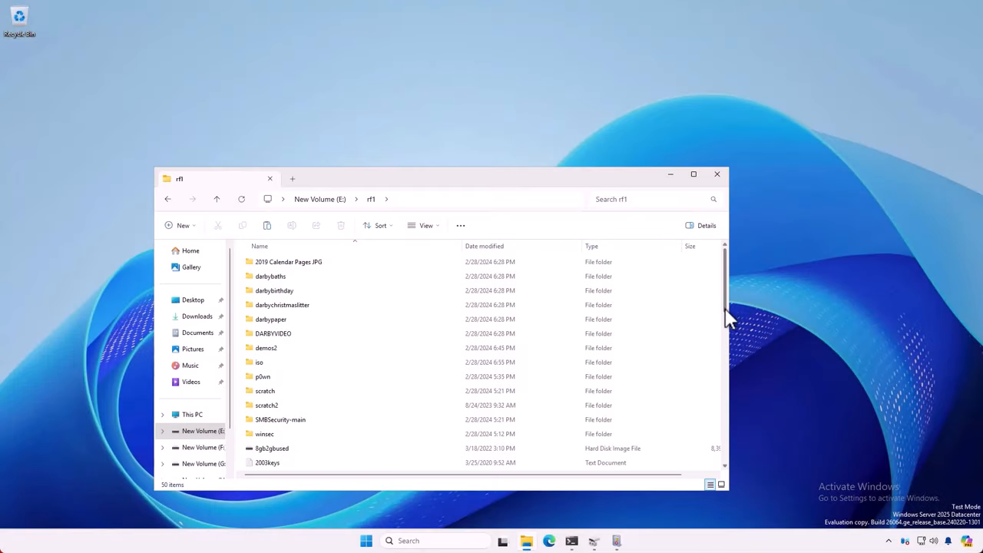
scroll("down", 3)
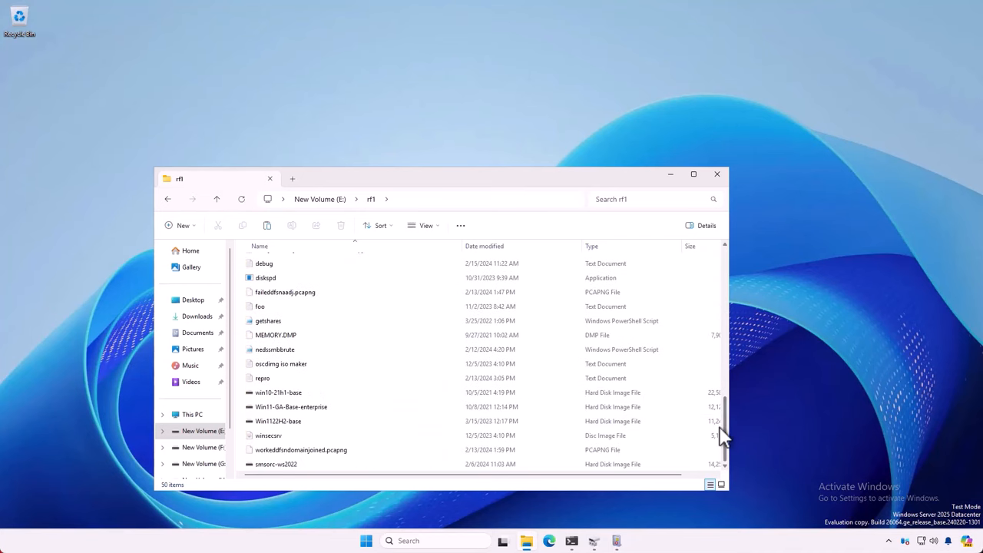
left_click(275, 464)
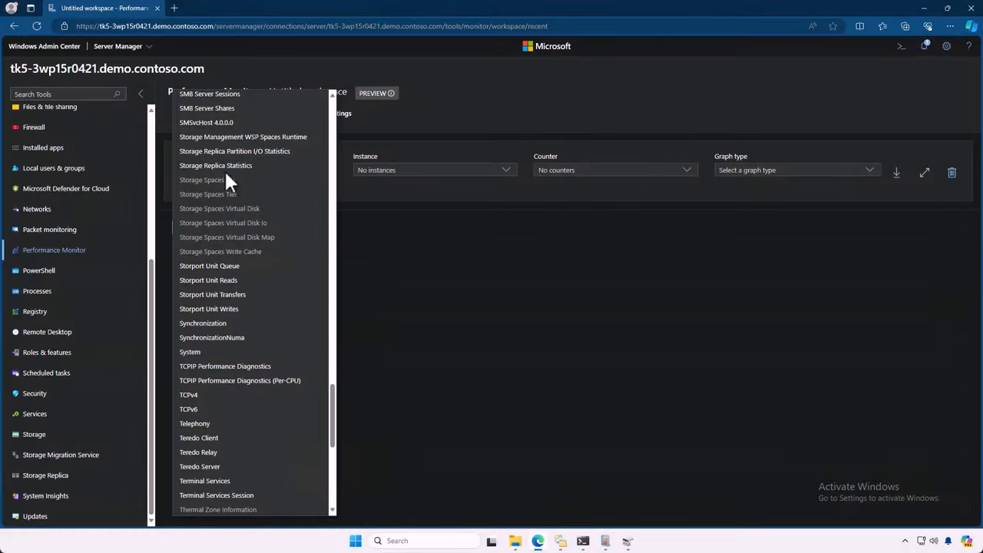
- Graph Storage Replica Statistics Log Write Bytes/sec and Sent Bytes/sec for G:\
left_click(215, 166)
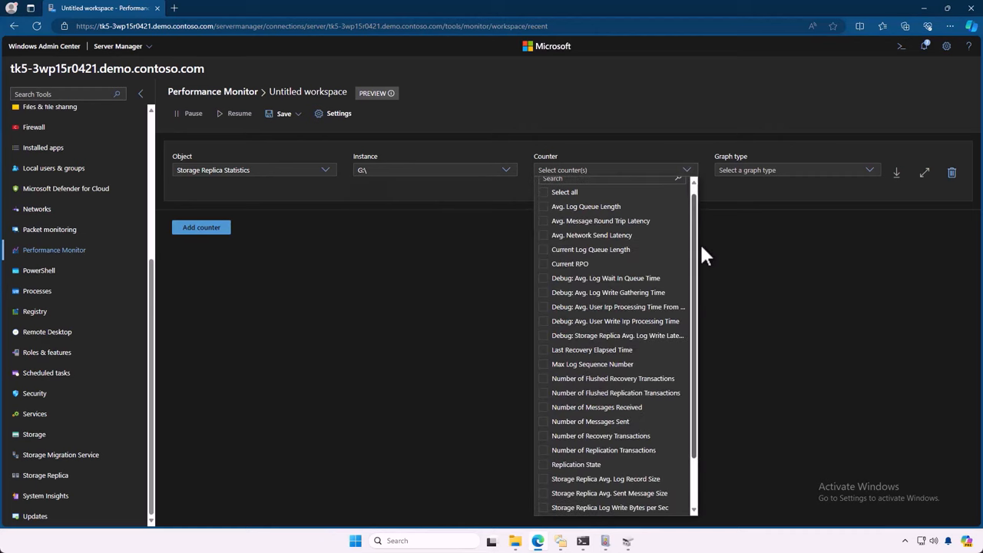
scroll("down", 3)
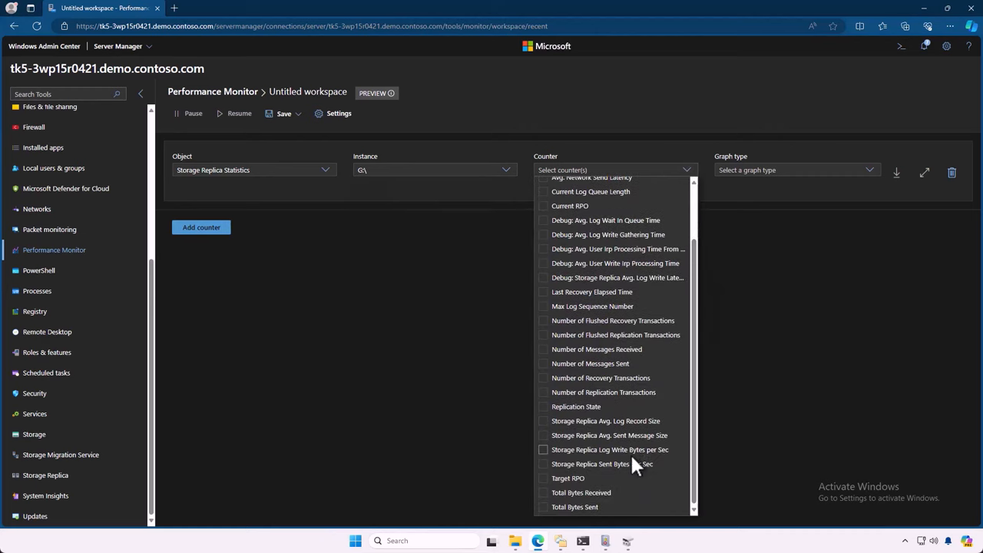
mouse_move(546, 464)
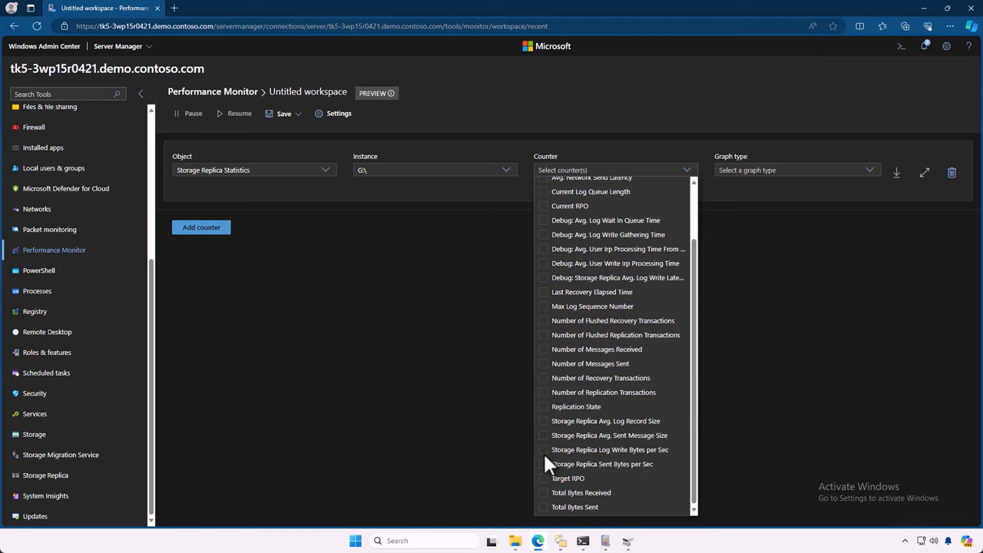
left_click(544, 449)
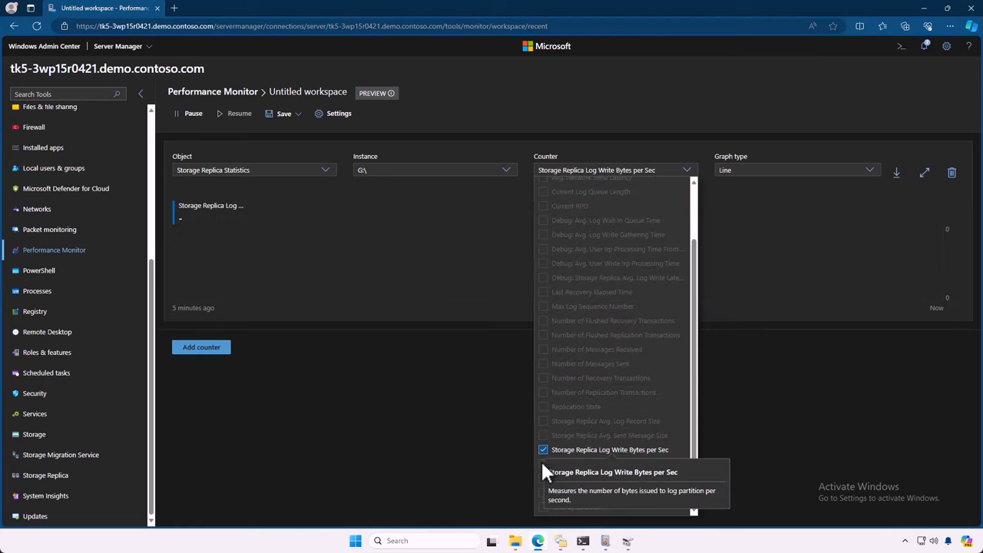
left_click(544, 464)
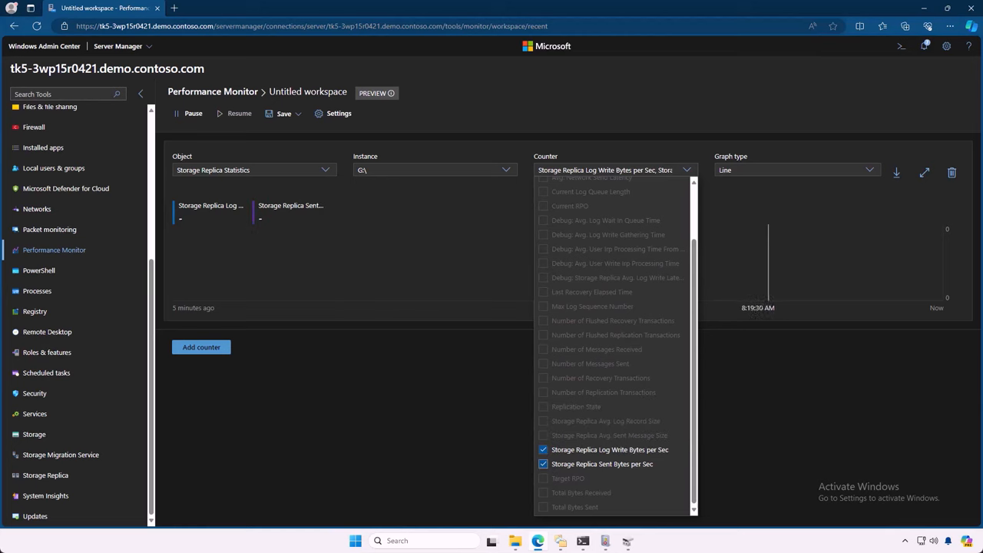
left_click(729, 406)
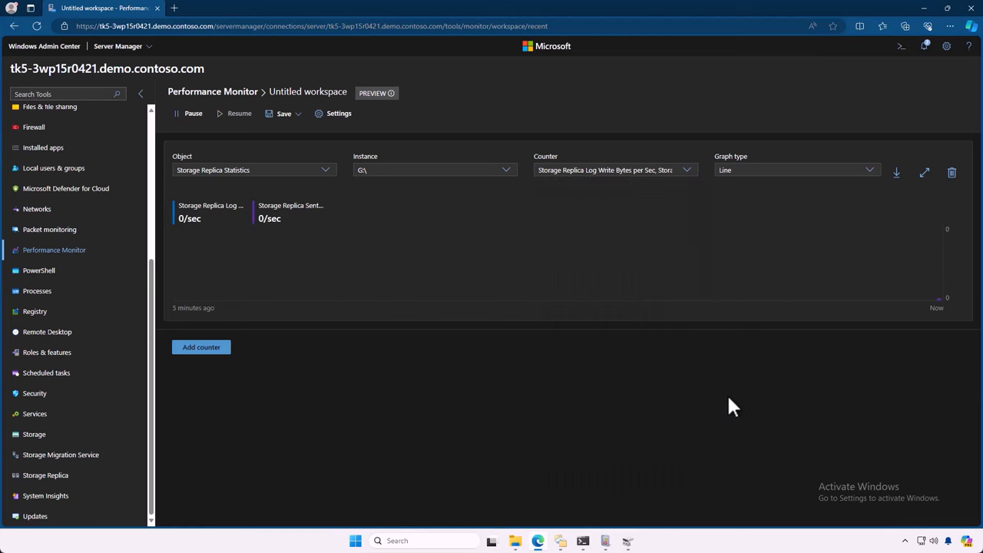
mouse_move(565, 510)
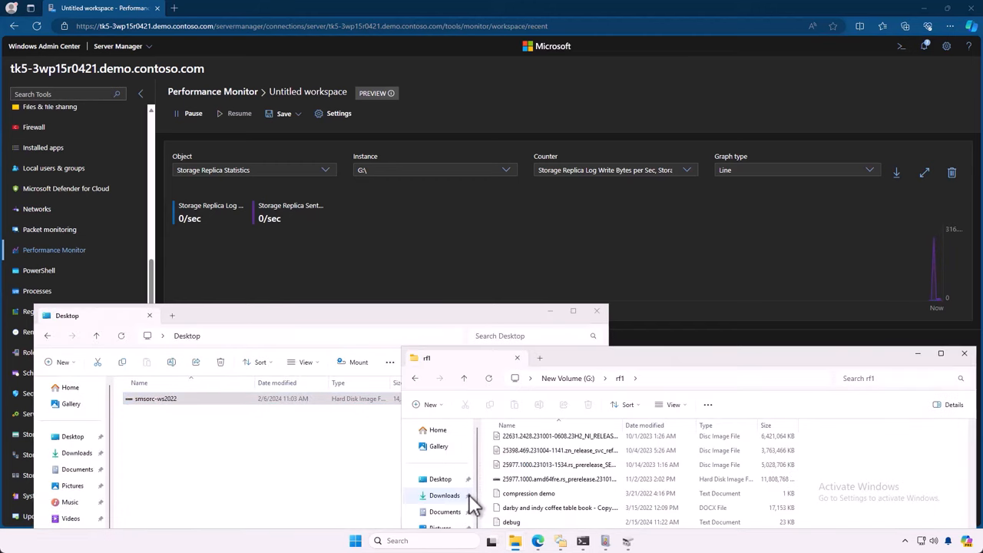
left_click(156, 399)
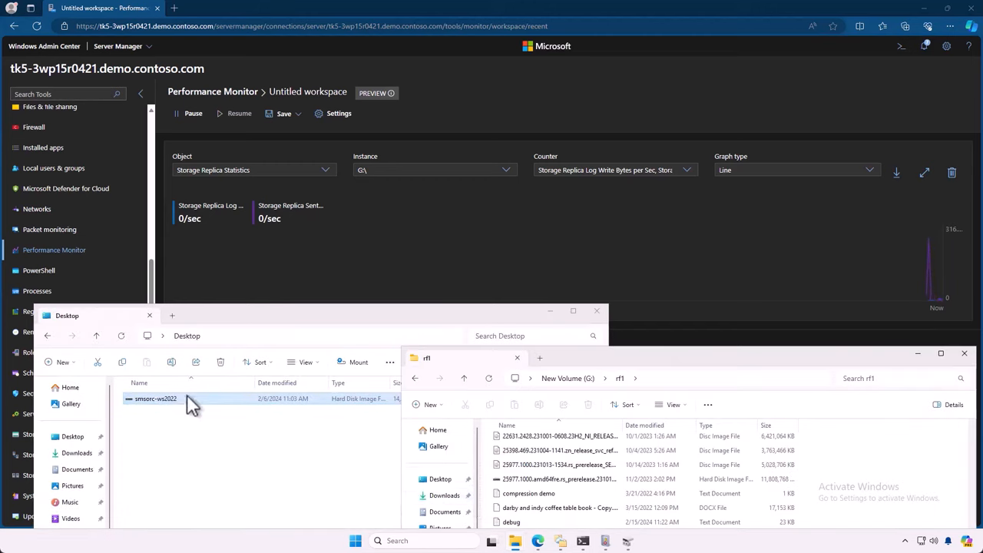